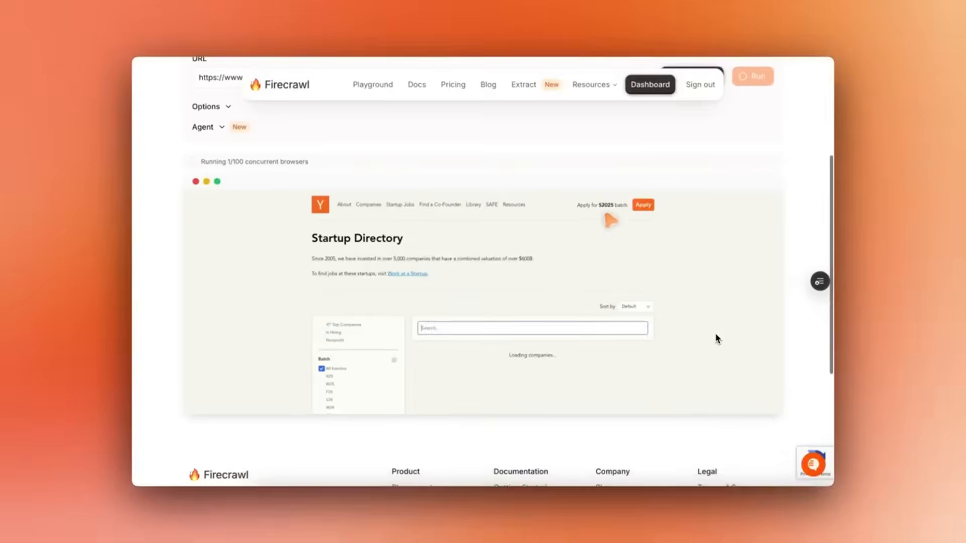
Scrape ycombinator.com/companies in the Firecrawl Playground and review the Markdown output
type("firecrawl")
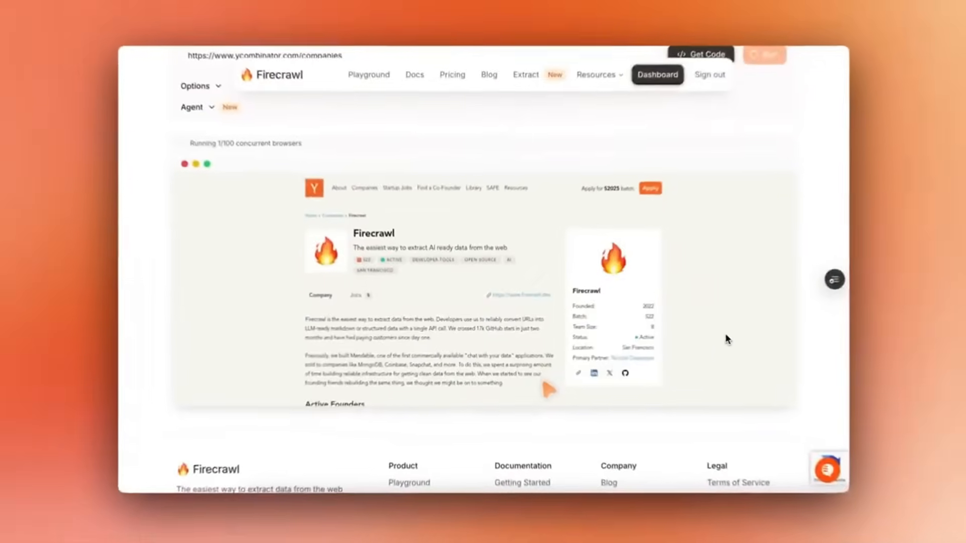
left_click(757, 66)
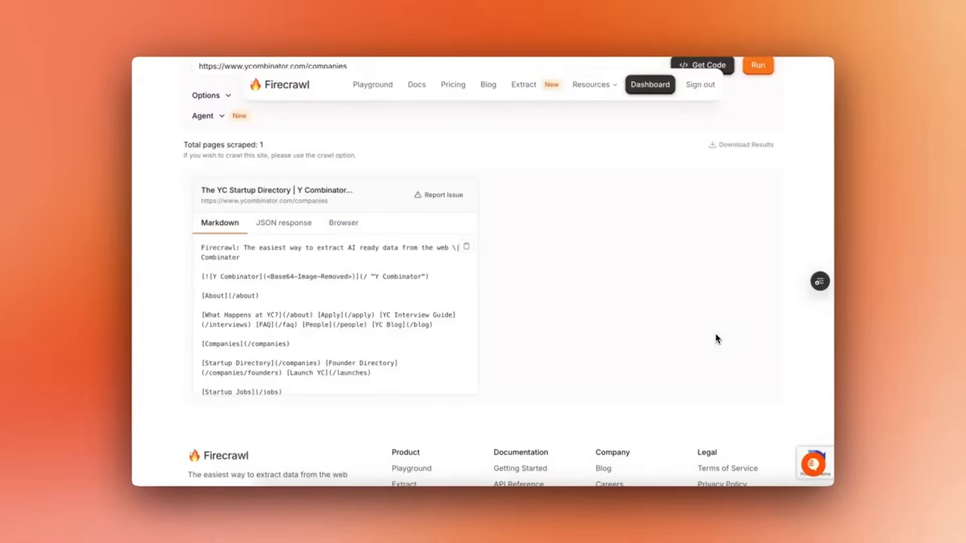
scroll("down", 3)
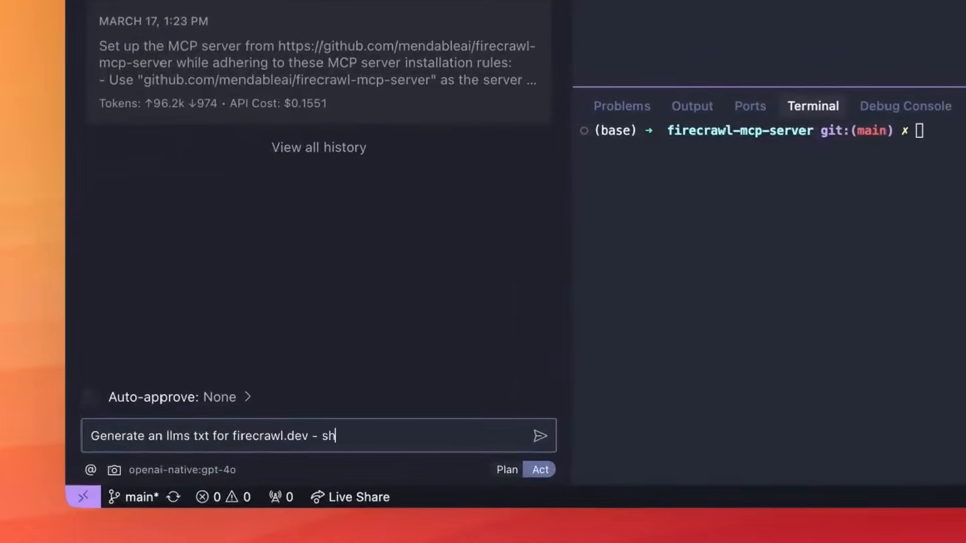
Ask Cline to generate llms.txt and review its firecrawl_extract request for payment API docs
left_click(542, 436)
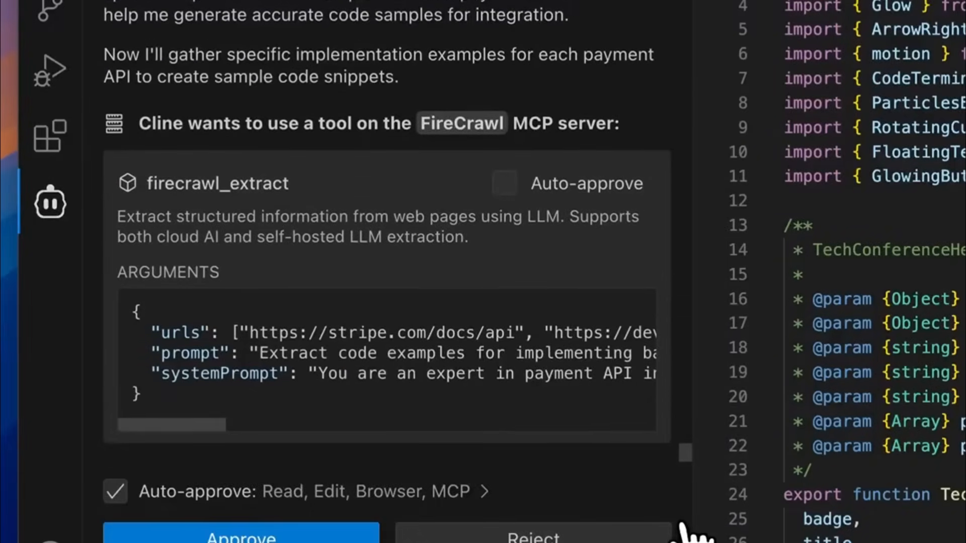
left_click(241, 535)
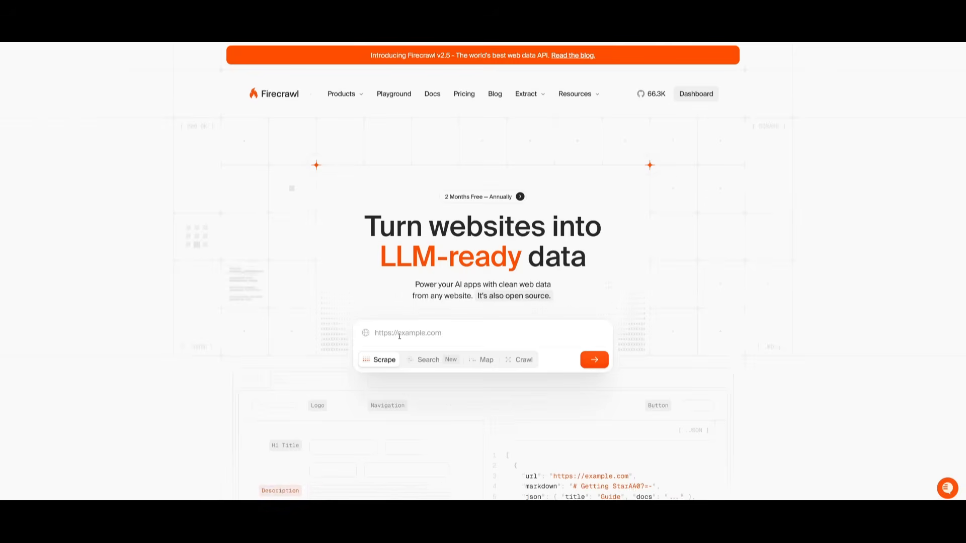
type("https://intheworldofai.com/")
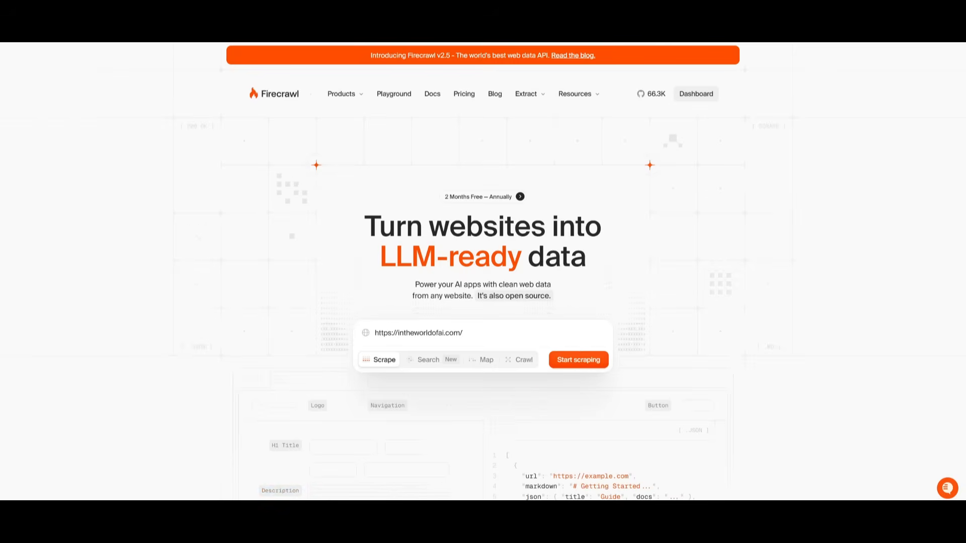
left_click(577, 360)
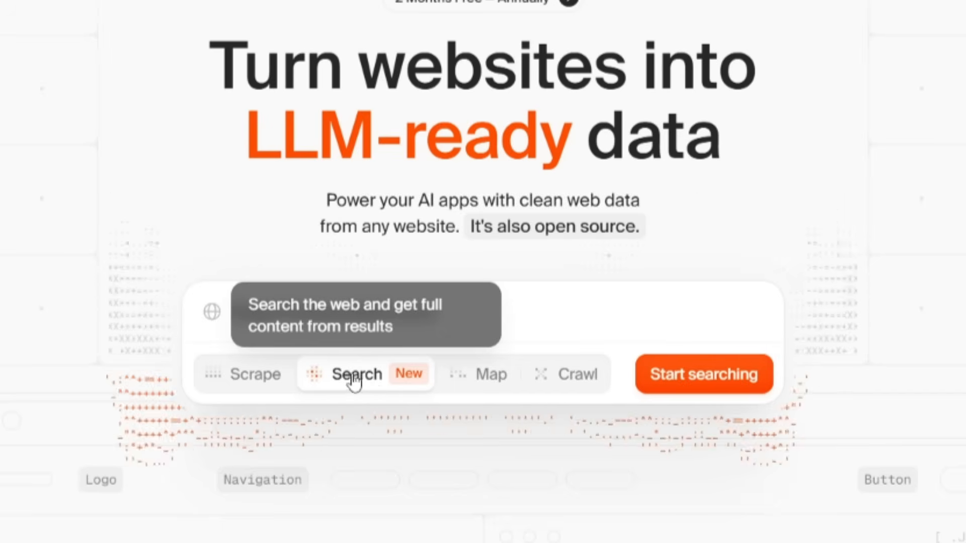
left_click(479, 374)
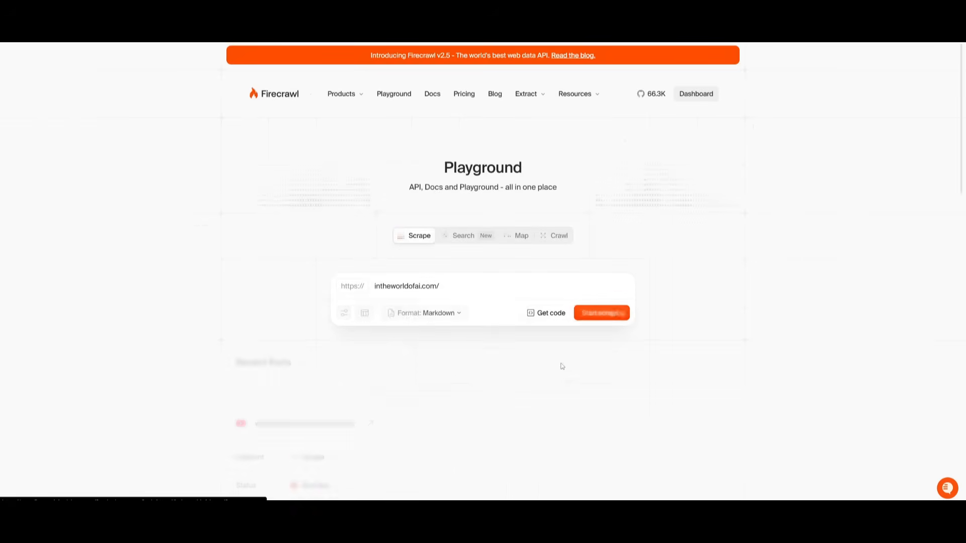
Browse the World of AI Markdown result down to the Featured Posts section
left_click(601, 313)
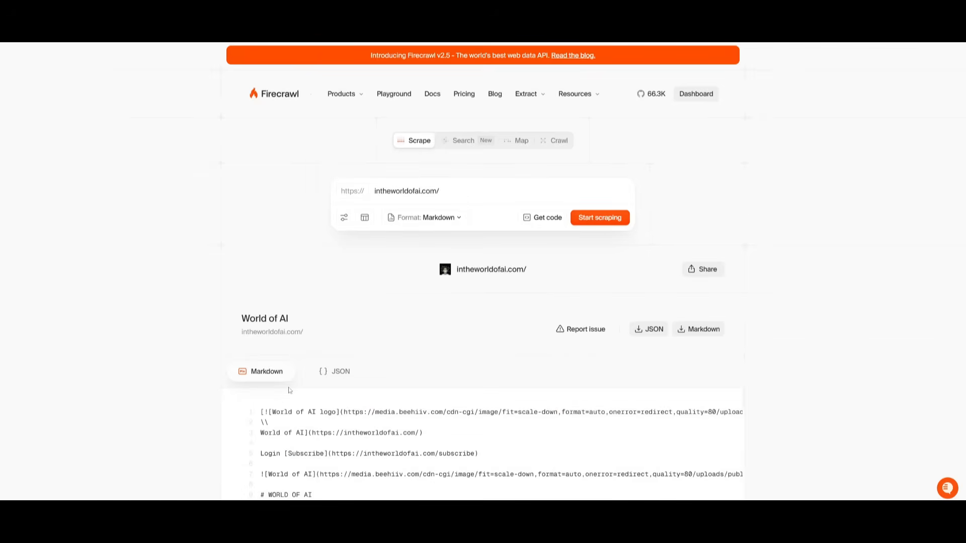
scroll("down", 3)
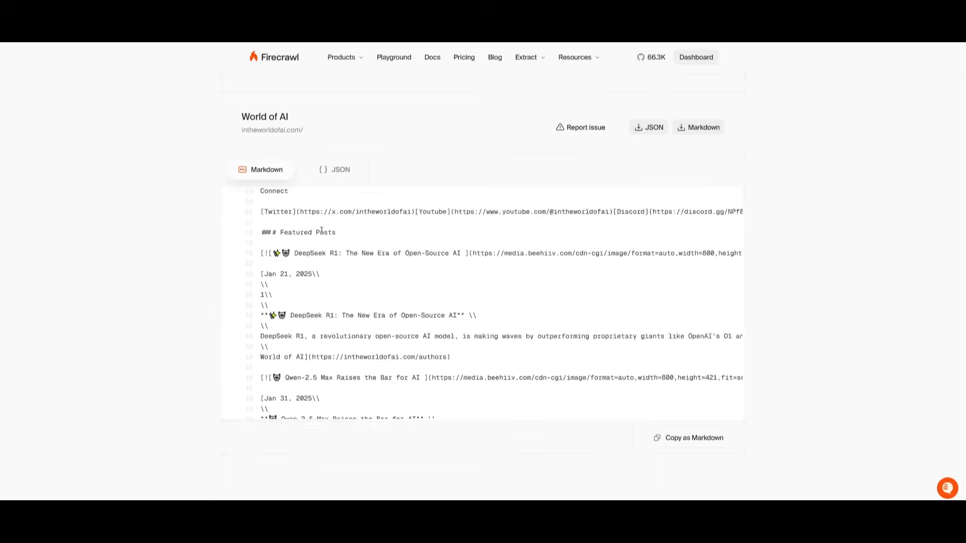
left_click(340, 169)
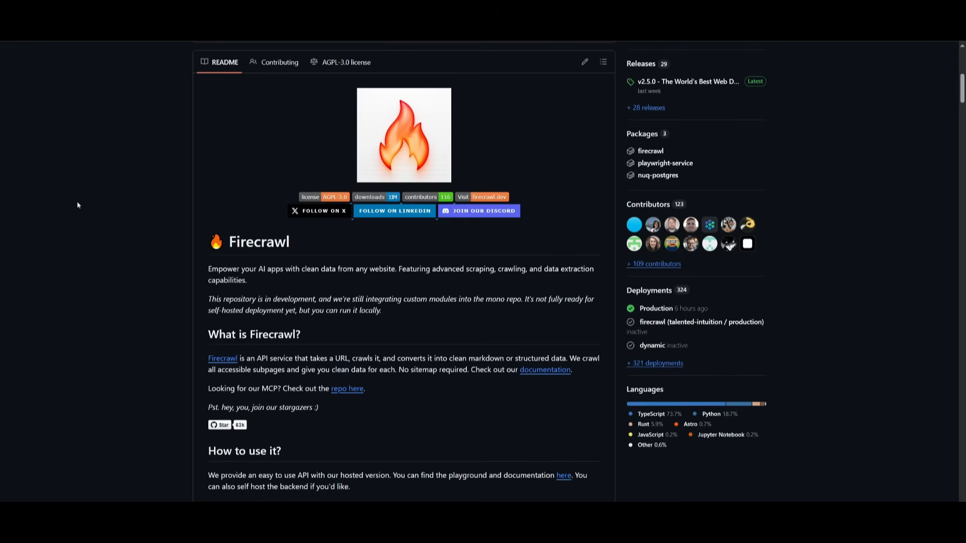
Scroll the Firecrawl GitHub README to its usage guide and resources list
scroll("down", 3)
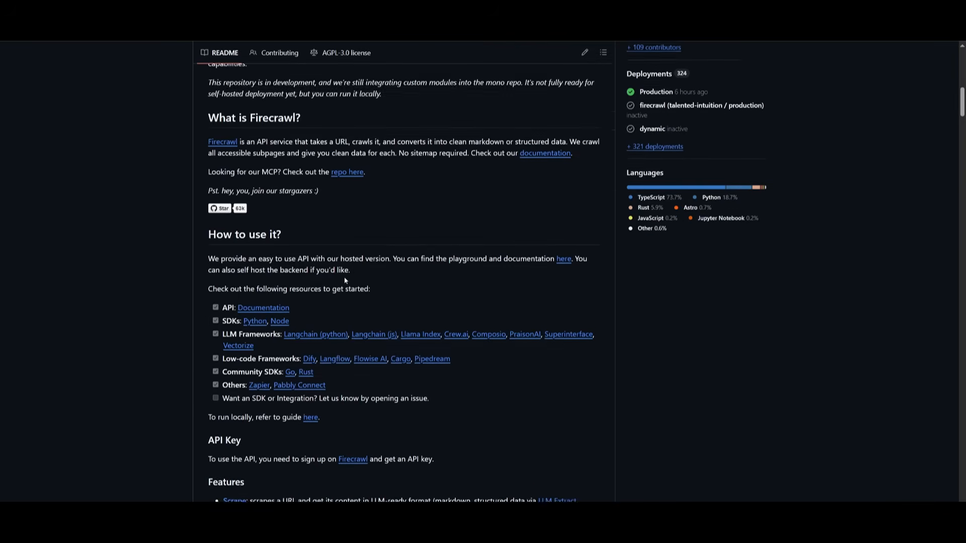
scroll("down", 3)
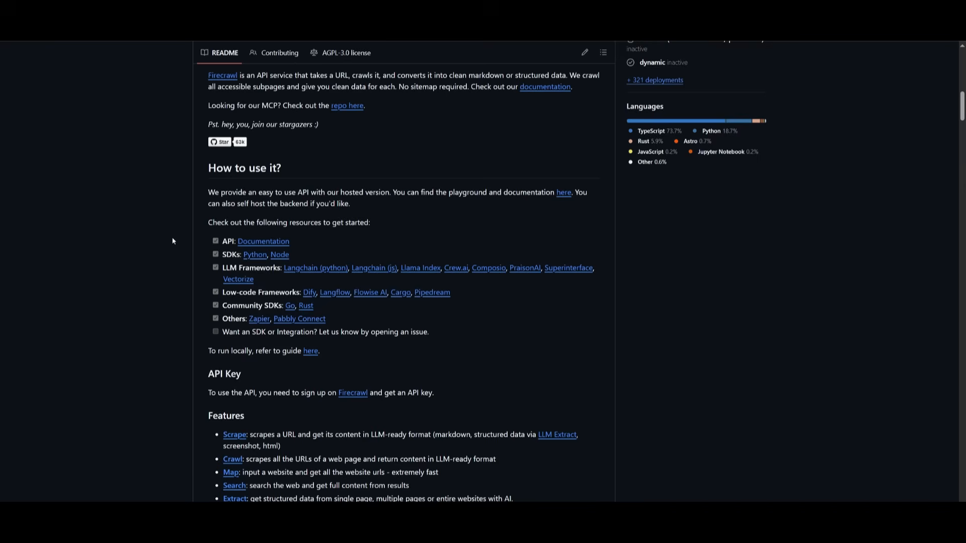
mouse_move(159, 264)
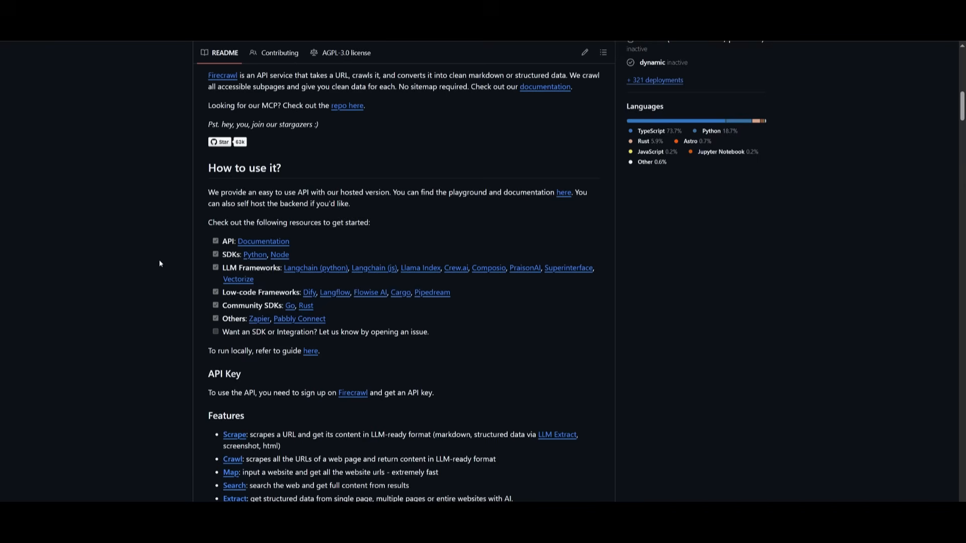
mouse_move(108, 304)
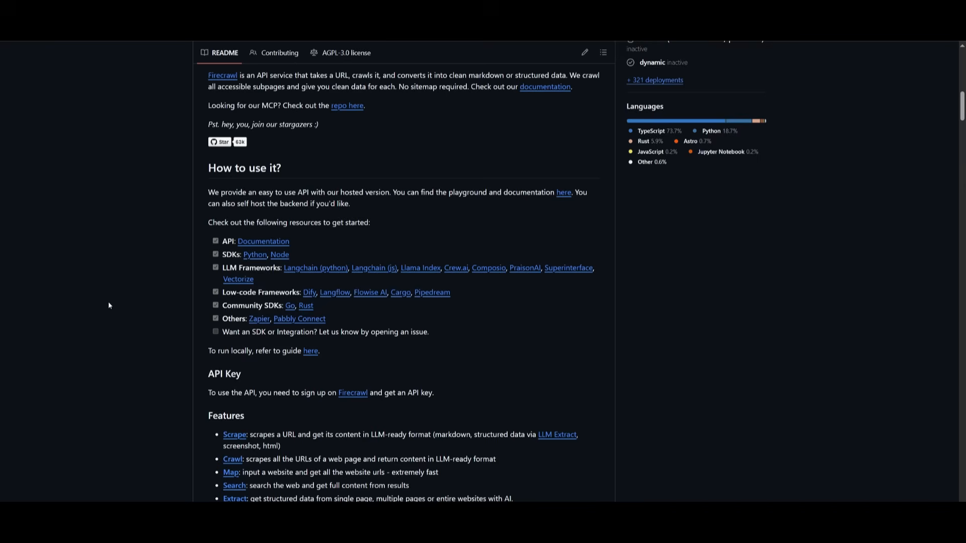
Open Firecrawl Docs' MCP Server page and scroll to Cursor Manual Installation
left_click(348, 105)
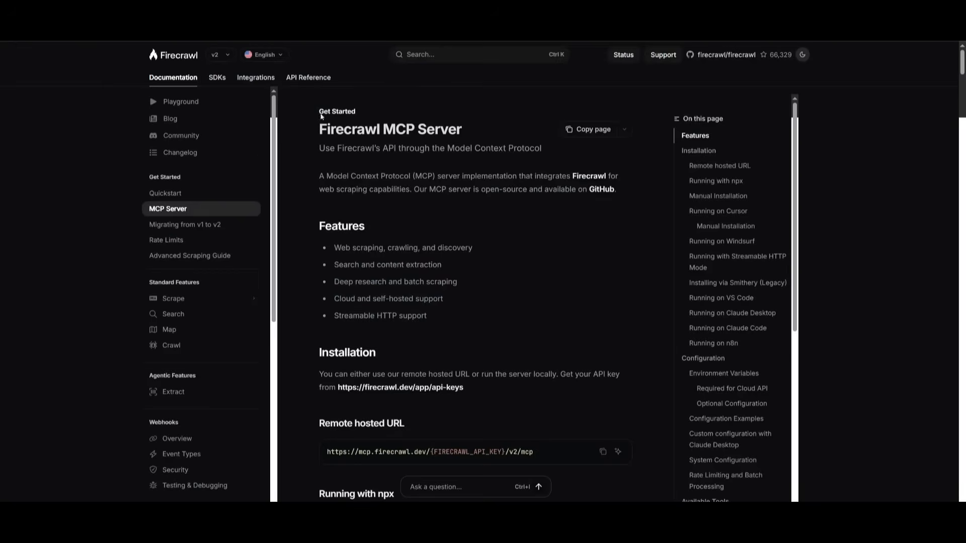
scroll("down", 3)
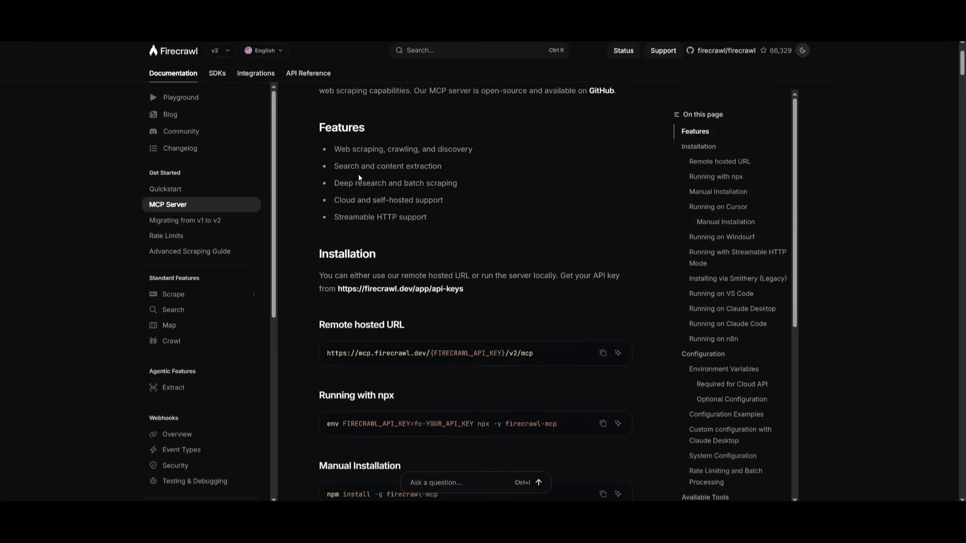
mouse_move(352, 194)
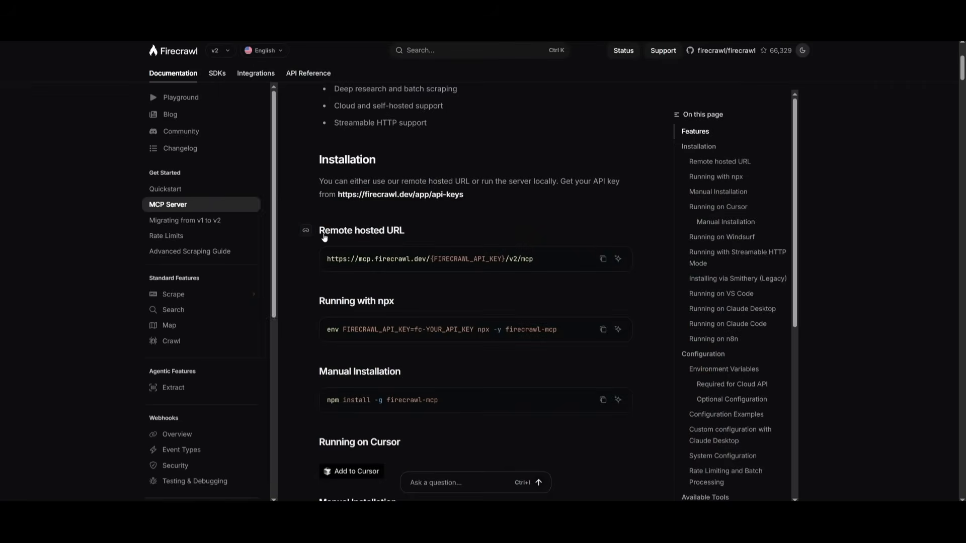
scroll("down", 3)
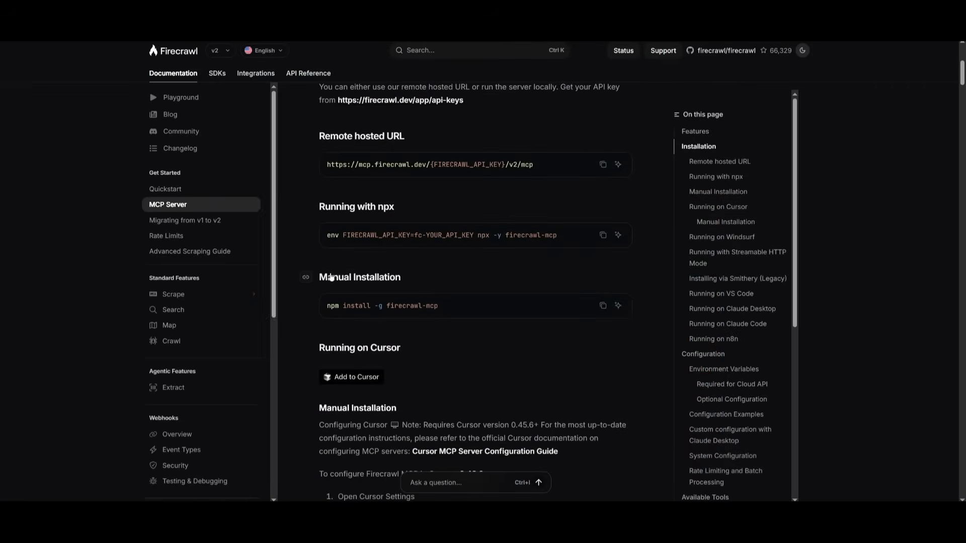
scroll("down", 3)
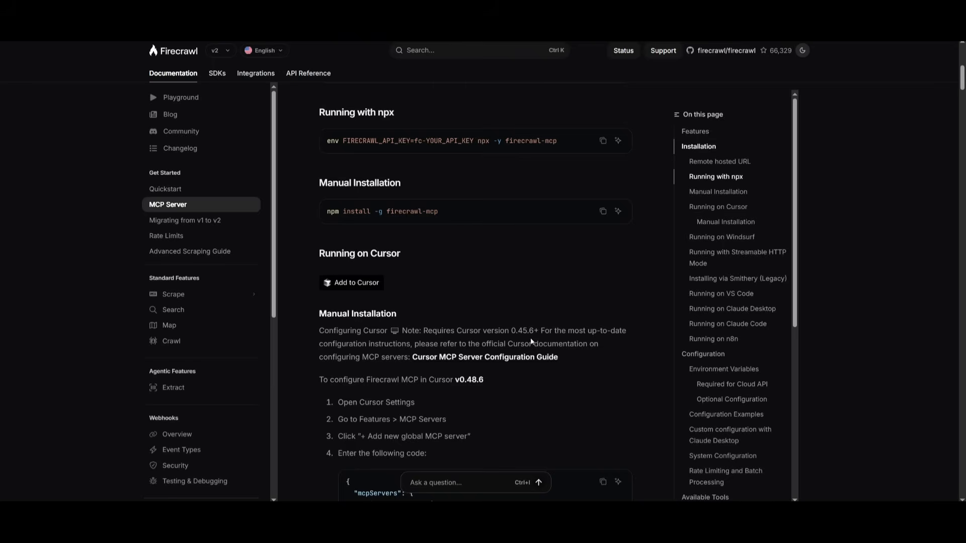
mouse_move(535, 315)
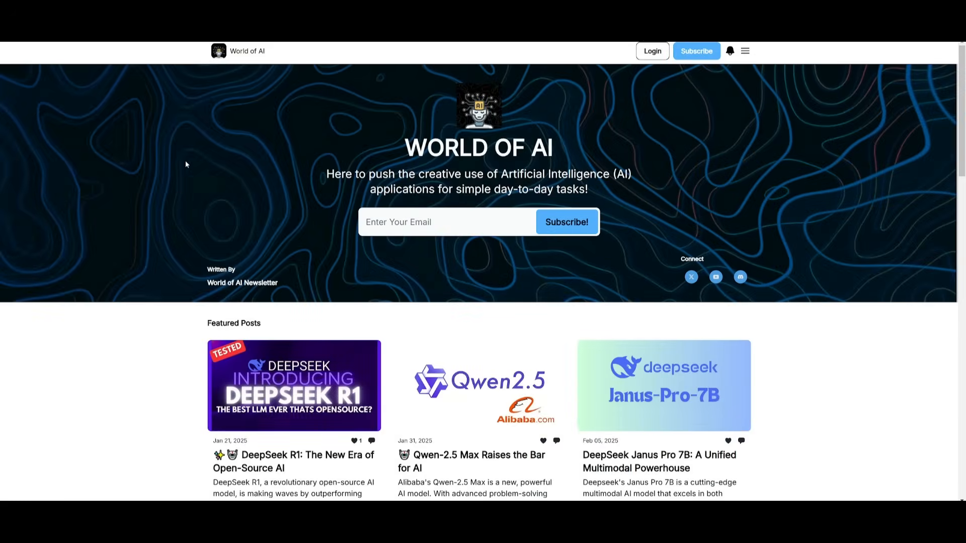
mouse_move(210, 200)
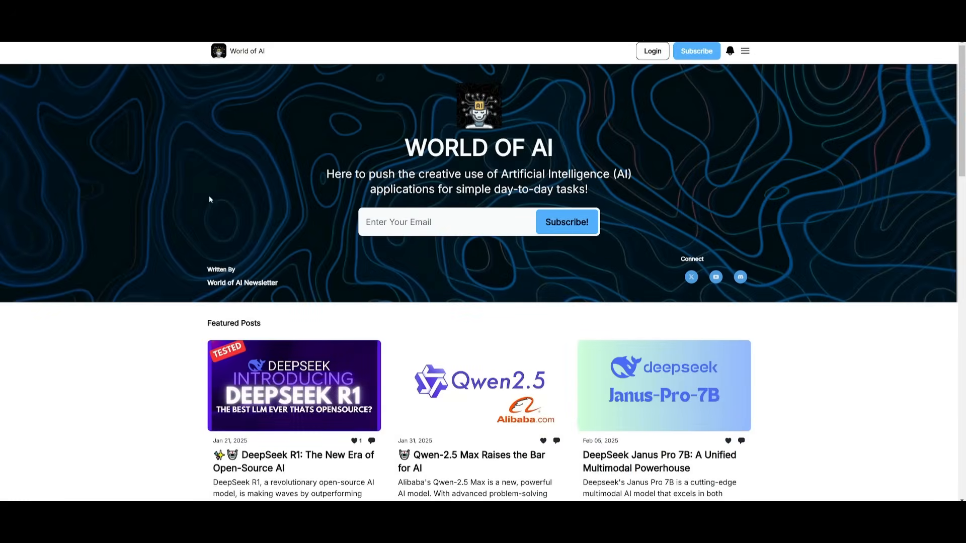
Scroll the World of AI homepage through Featured Posts, Latest Posts and Archive
scroll("down", 3)
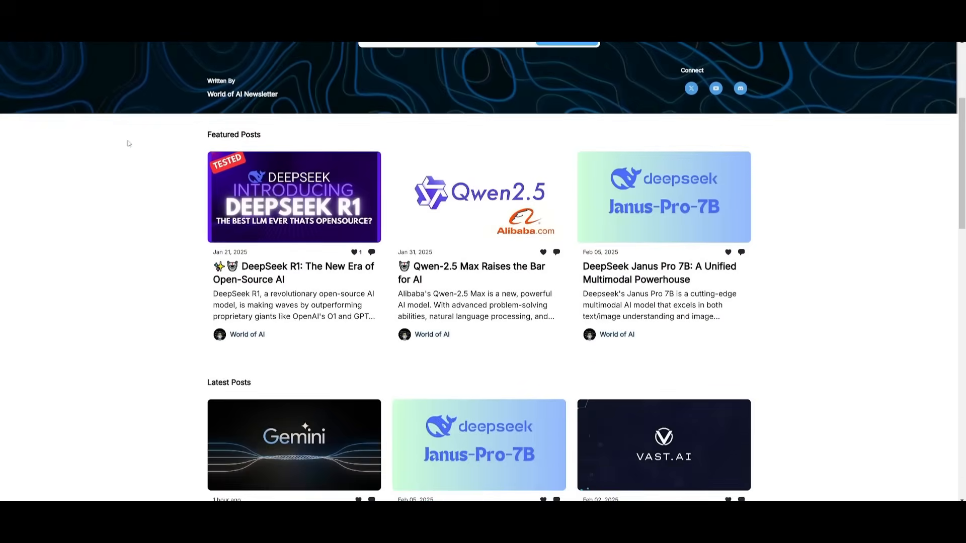
scroll("down", 3)
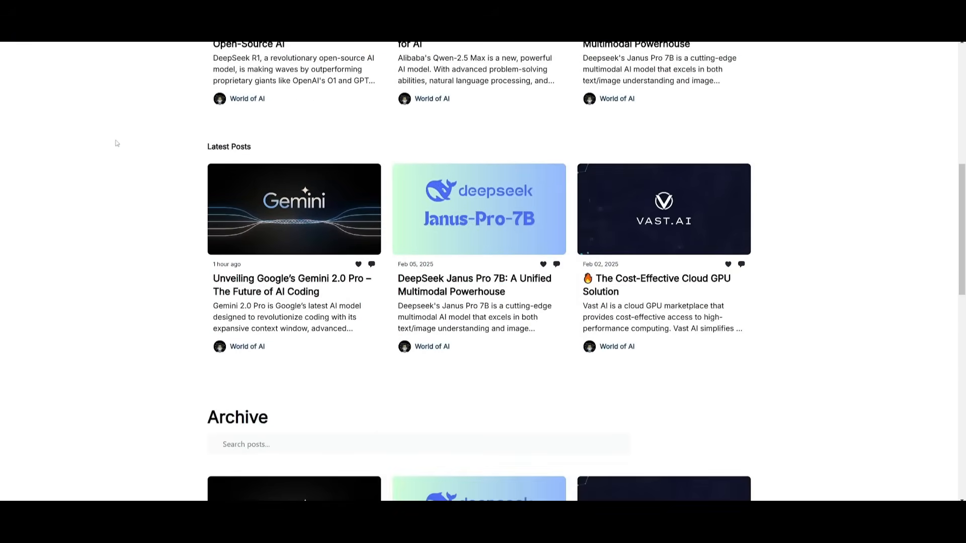
scroll("down", 3)
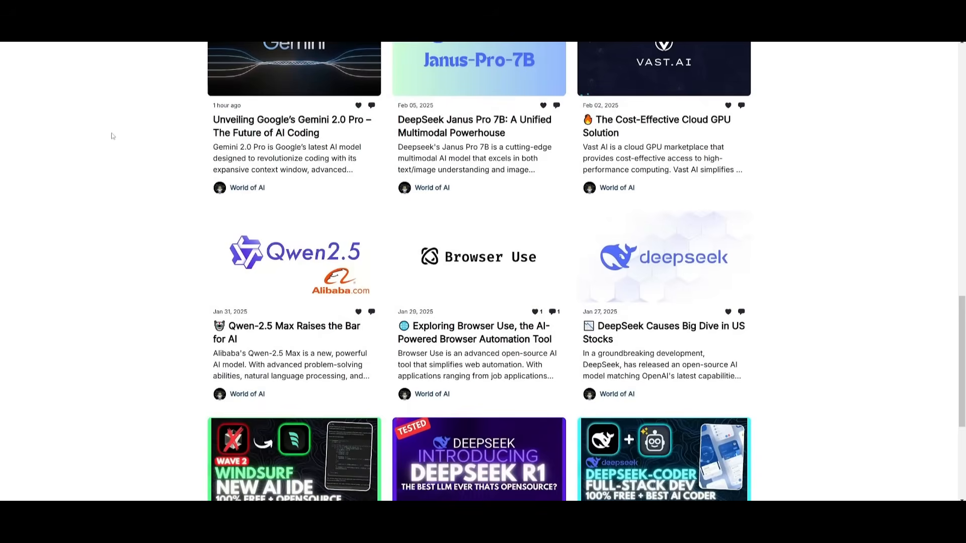
mouse_move(105, 140)
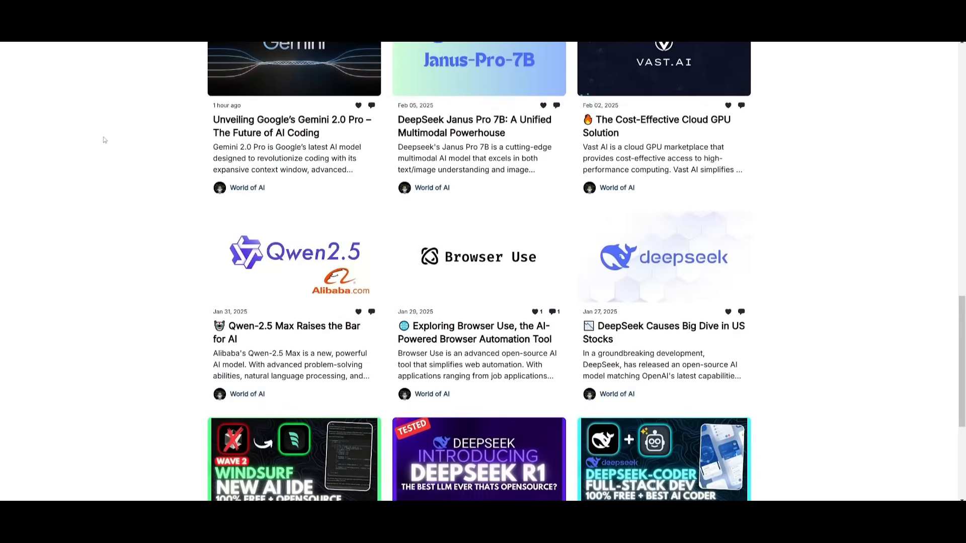
scroll("down", 3)
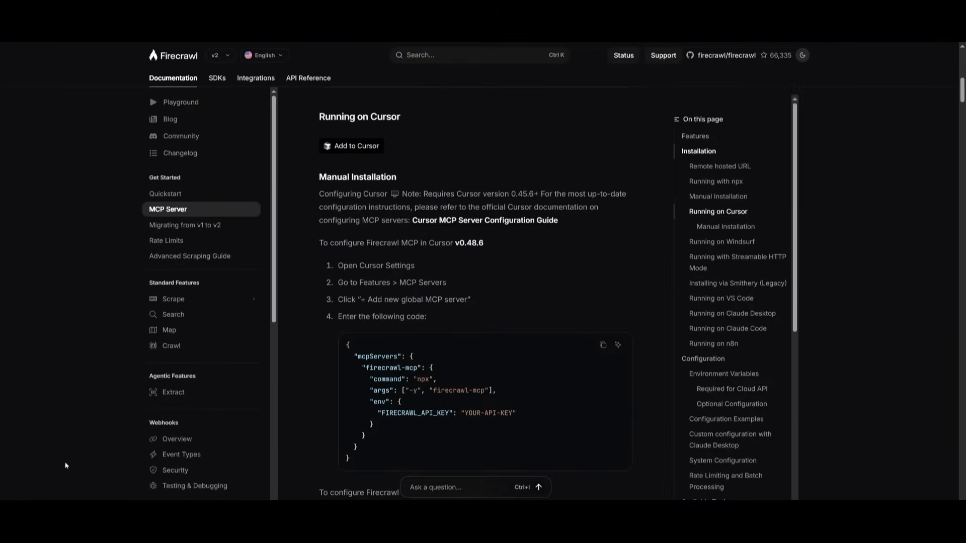
mouse_move(850, 184)
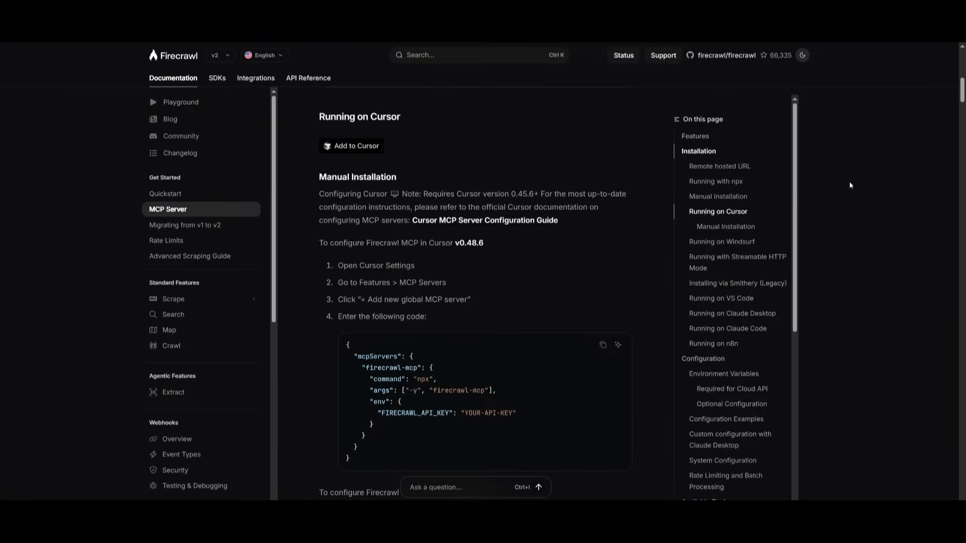
mouse_move(722, 241)
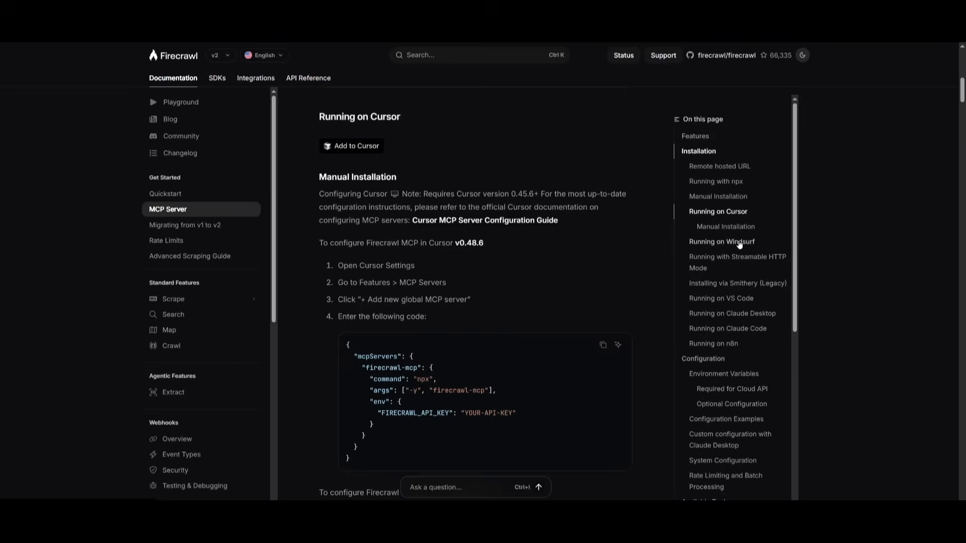
Scroll the MCP Server docs through the VS Code, Claude Code and n8n installation sections
scroll("down", 3)
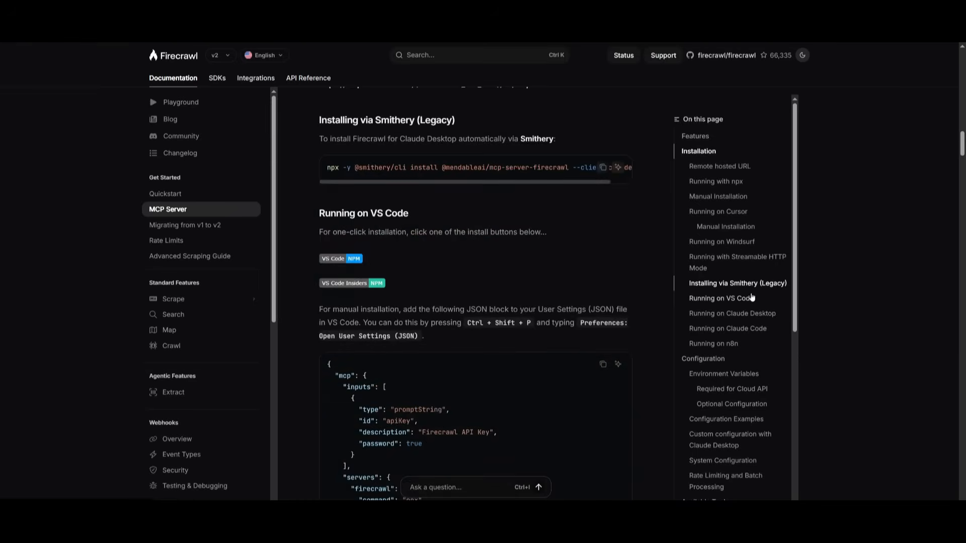
scroll("down", 3)
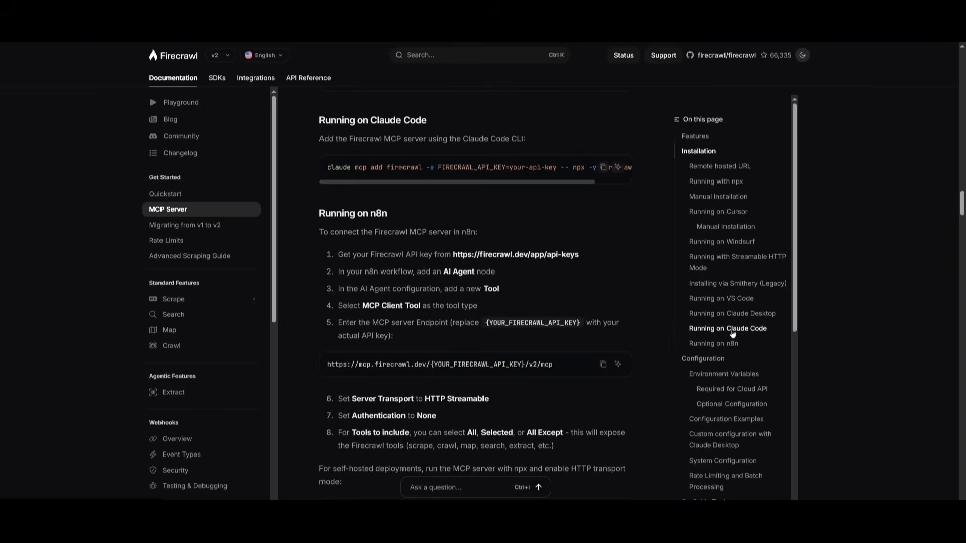
scroll("down", 3)
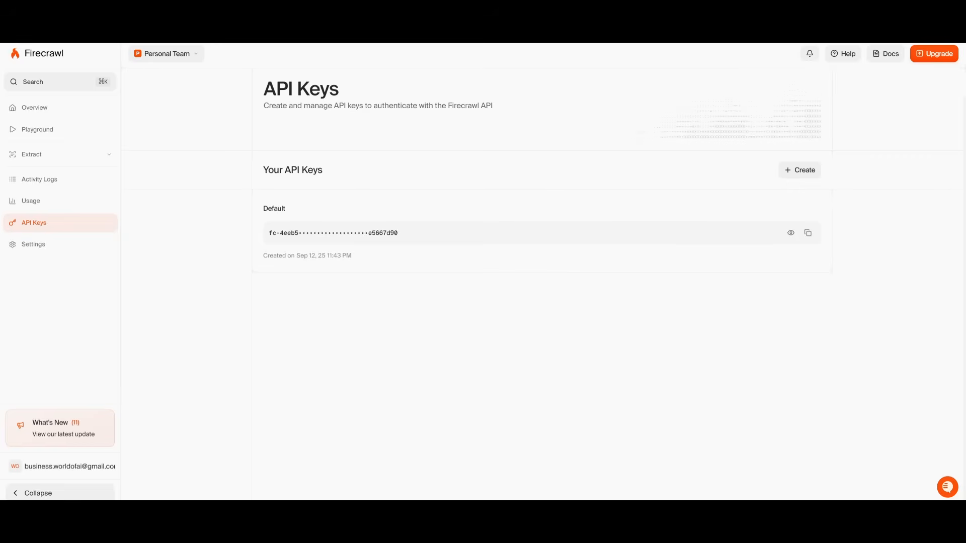
mouse_move(807, 179)
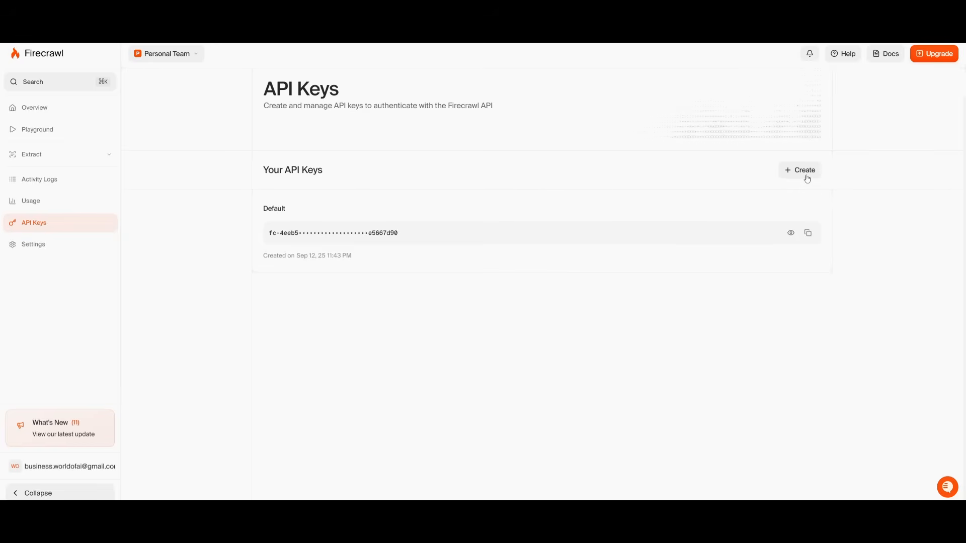
mouse_move(111, 207)
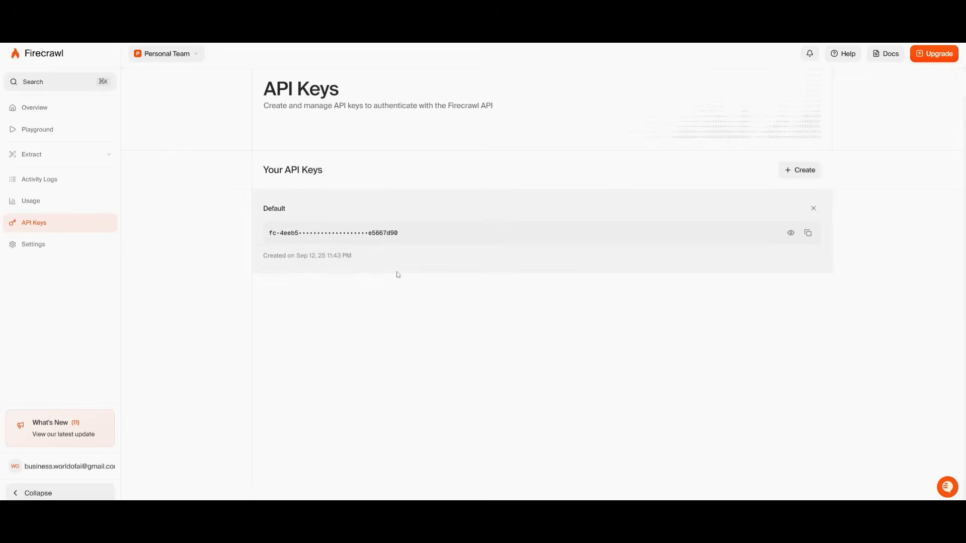
mouse_move(566, 265)
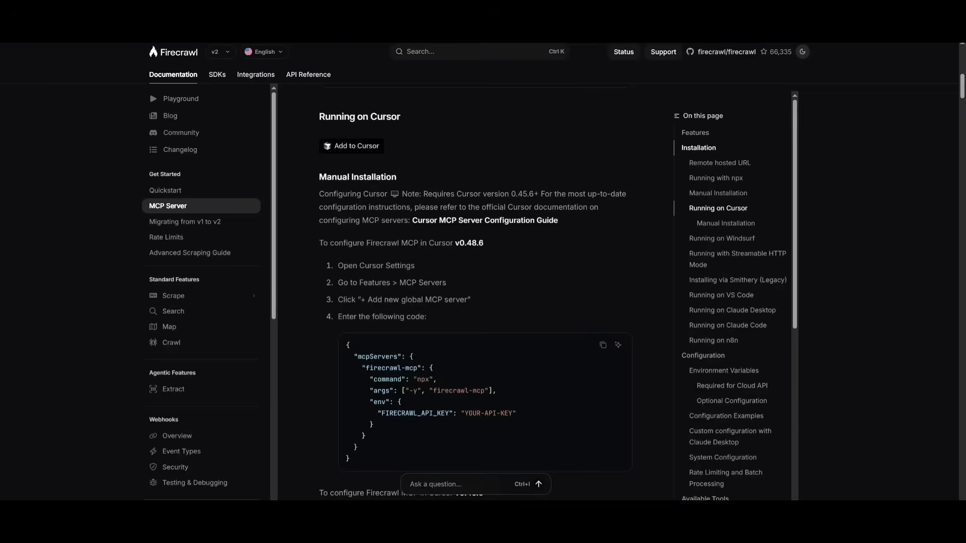
mouse_move(577, 363)
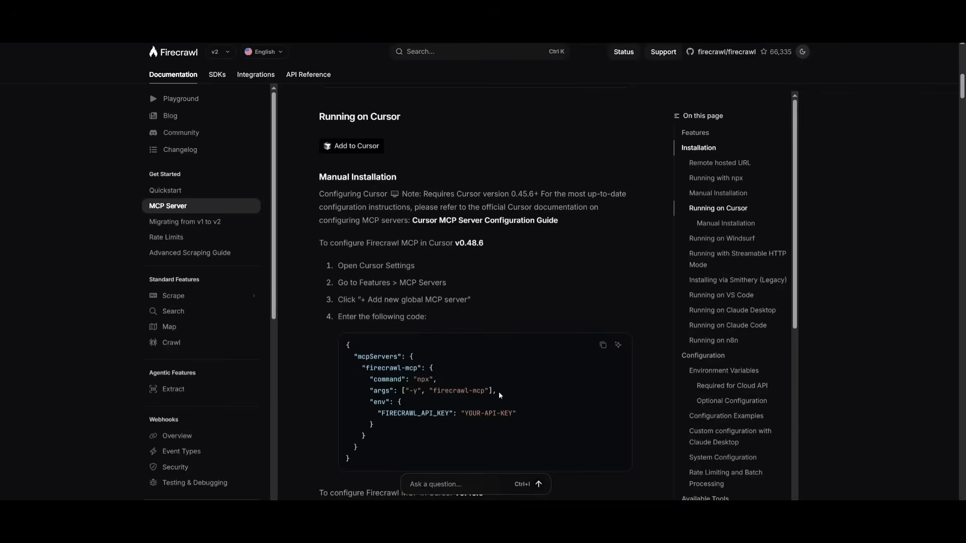
mouse_move(362, 156)
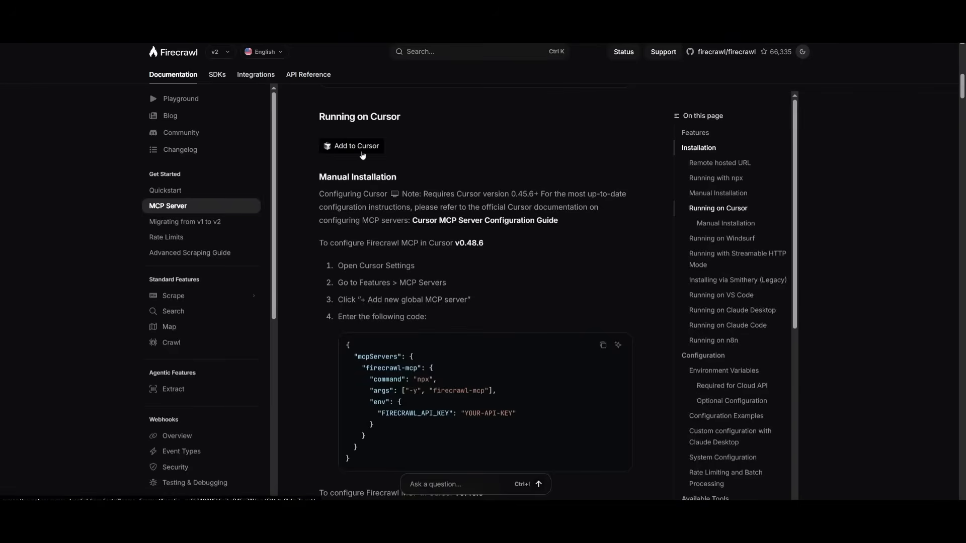
Launch Add to Cursor from the docs' Running on Cursor section
left_click(351, 146)
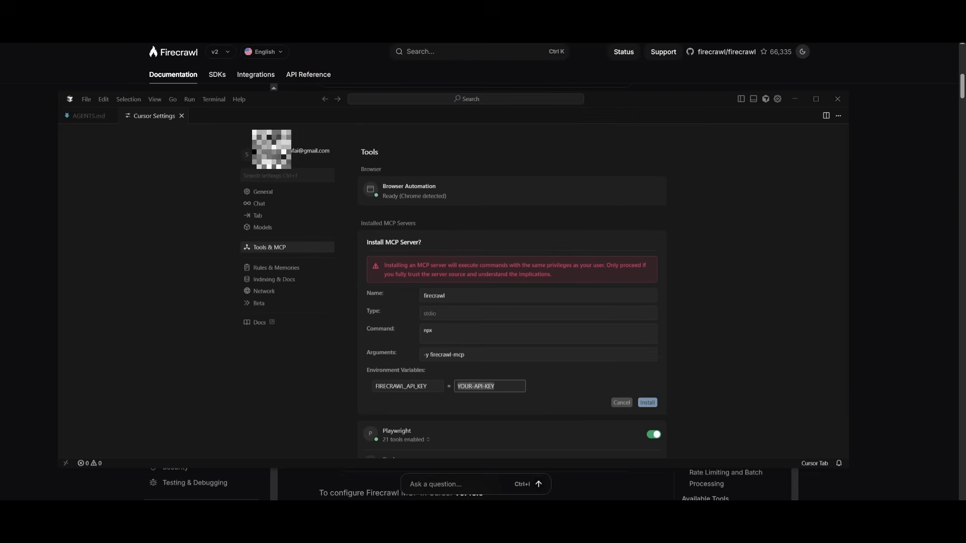
Install the firecrawl MCP server and expand its six enabled tools in Tools & MCP
left_click(647, 402)
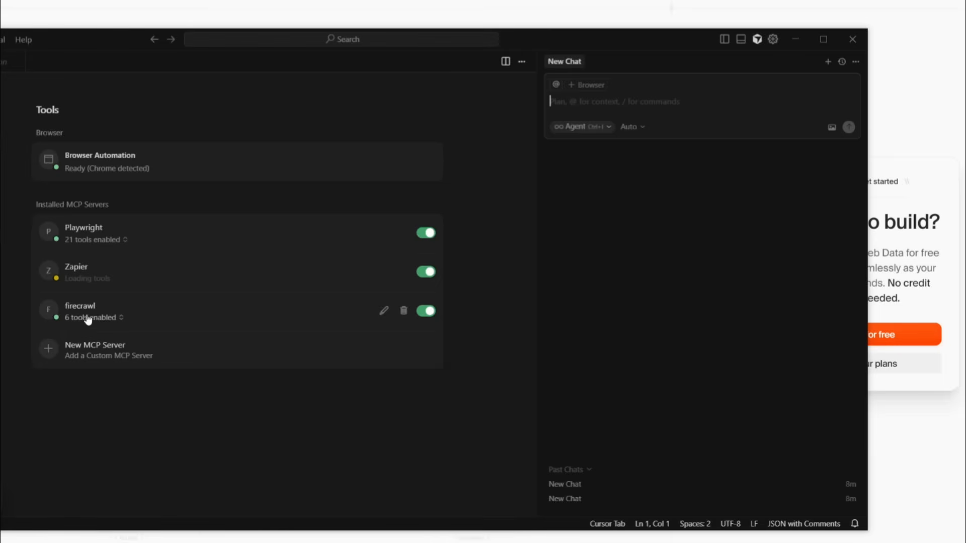
mouse_move(129, 325)
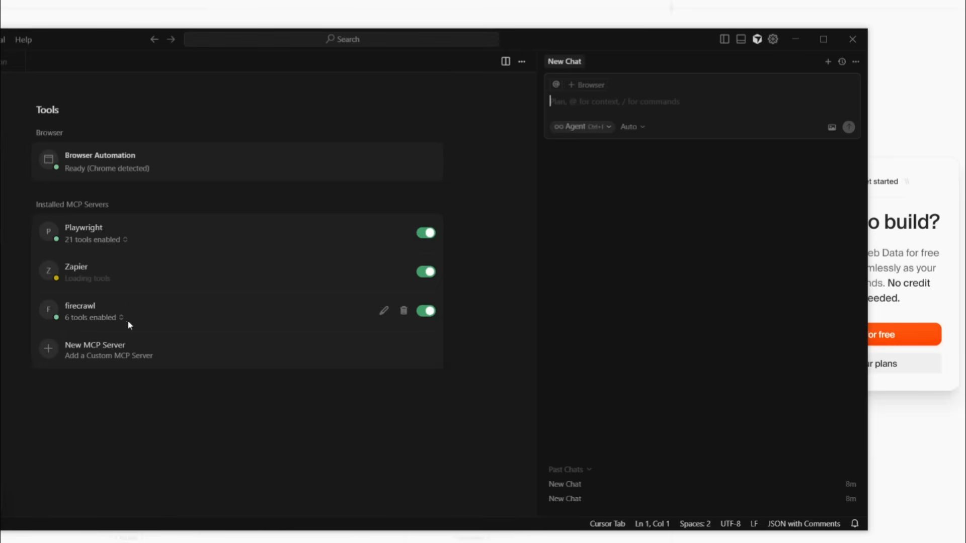
left_click(93, 318)
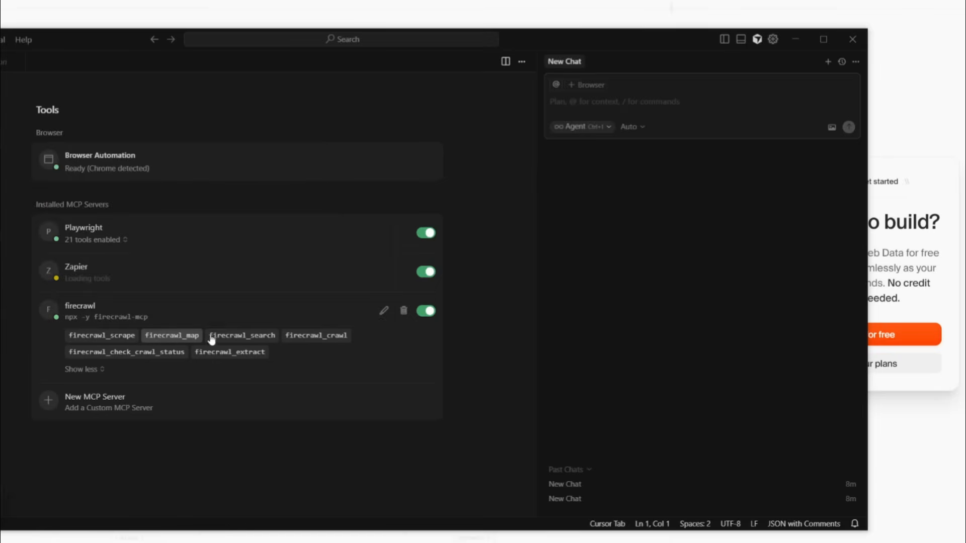
mouse_move(316, 335)
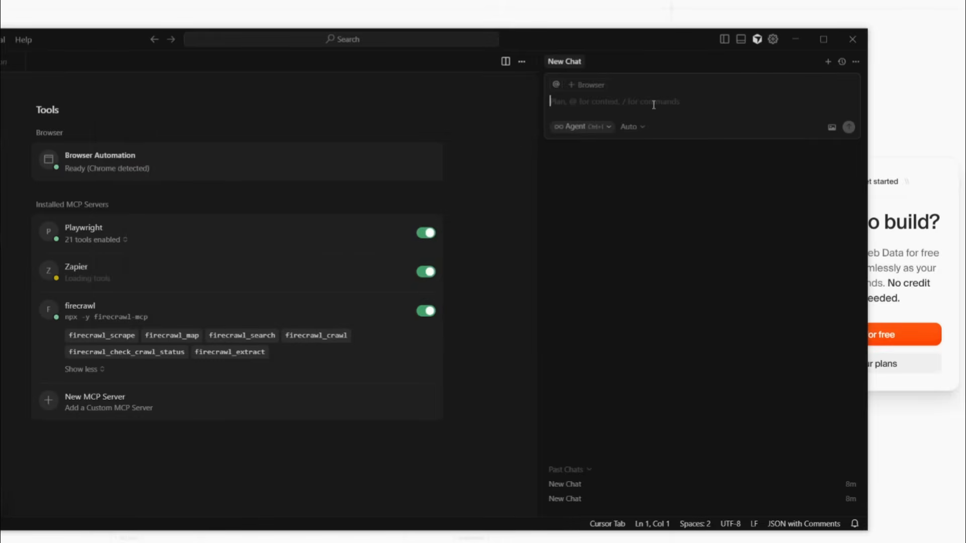
mouse_move(171, 335)
type("scrape the @https://docs.firecrawl.dev/mcp-server#running-on-cursor page using firecrawl-mcp")
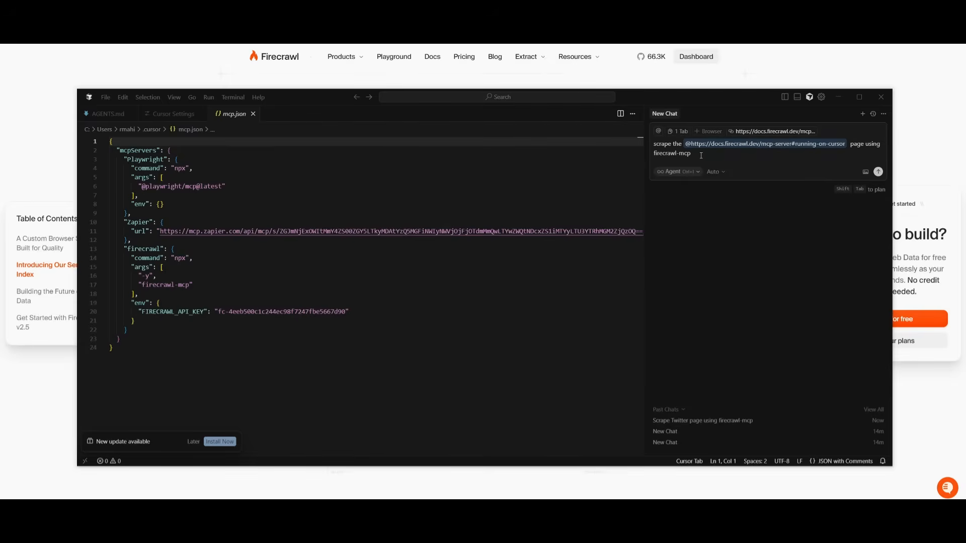
left_click(878, 171)
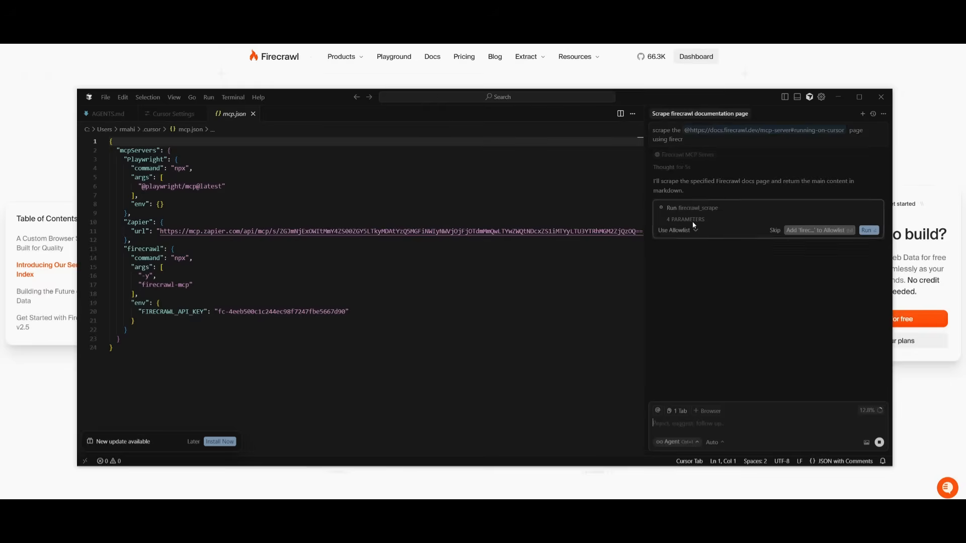
left_click(867, 230)
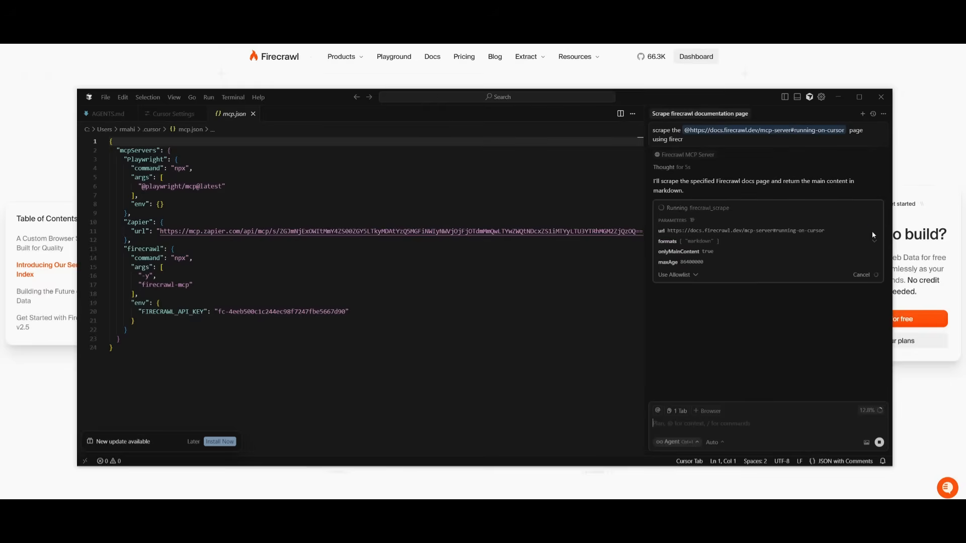
mouse_move(726, 241)
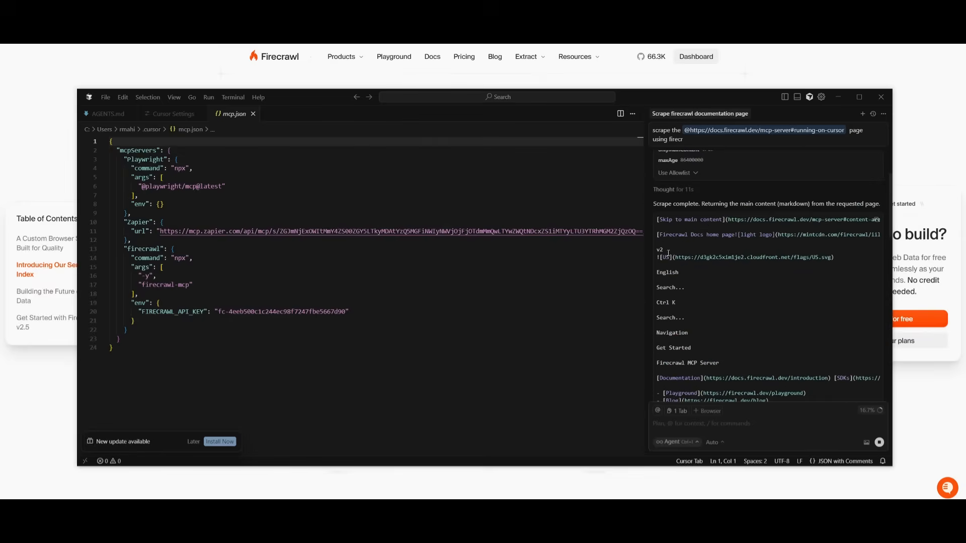
scroll("down", 3)
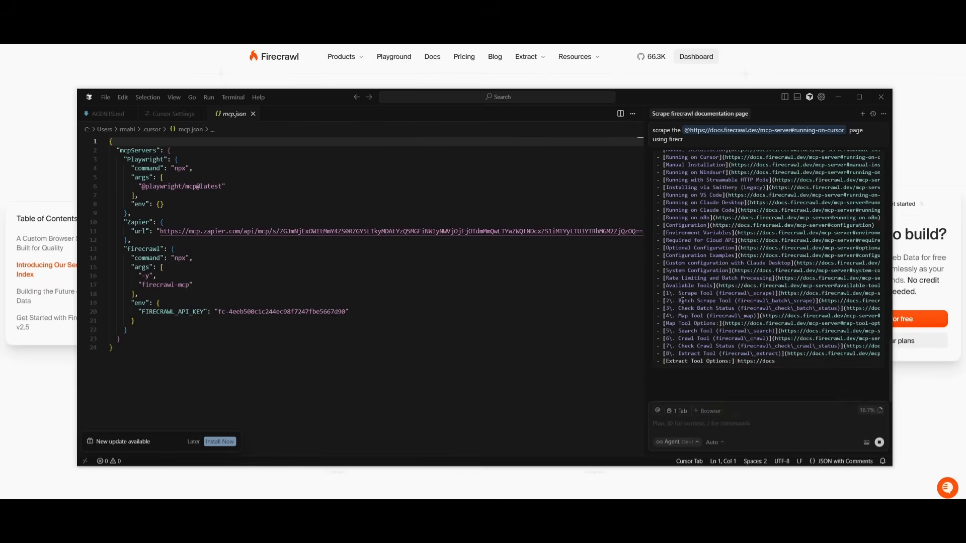
scroll("down", 3)
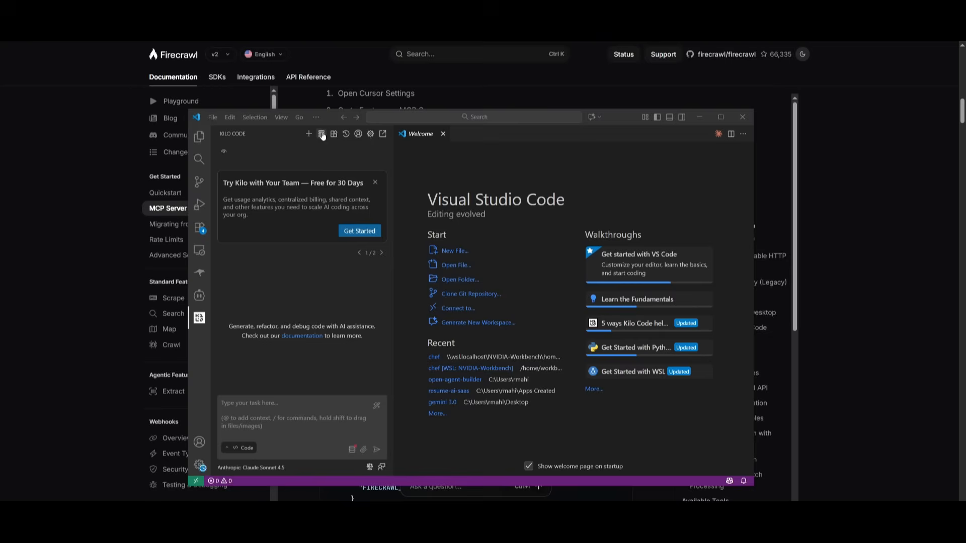
mouse_move(321, 134)
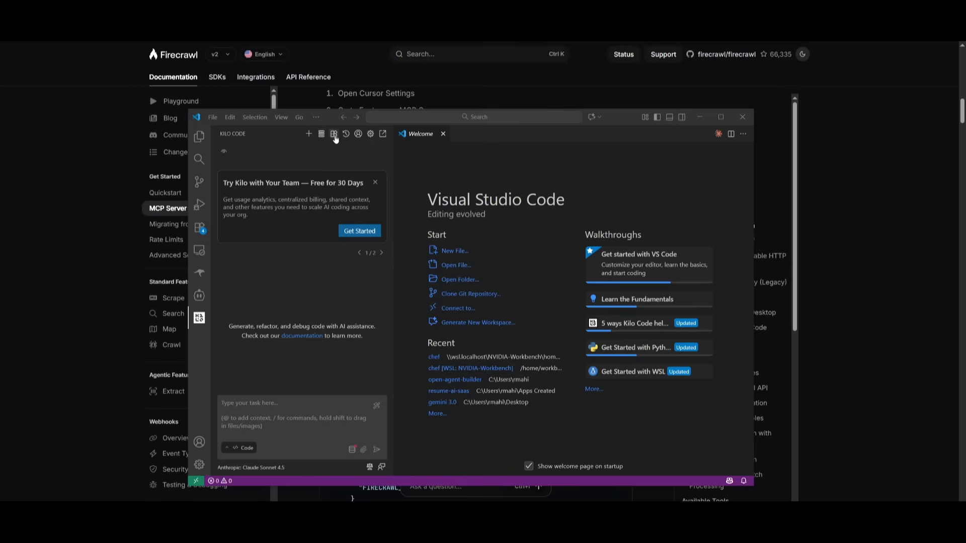
mouse_move(321, 134)
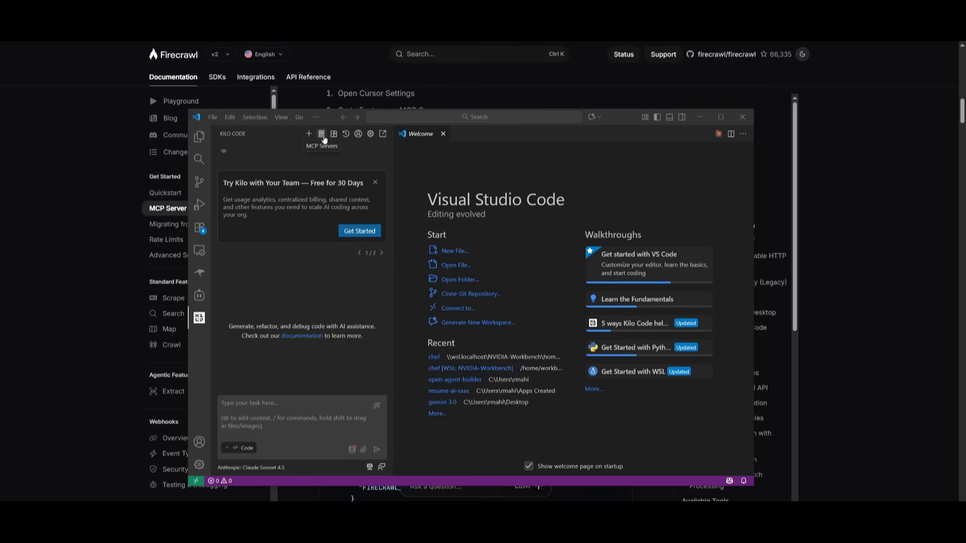
Open Kilo Code's global MCP configuration, which lists only the chrome-devtools server
left_click(321, 134)
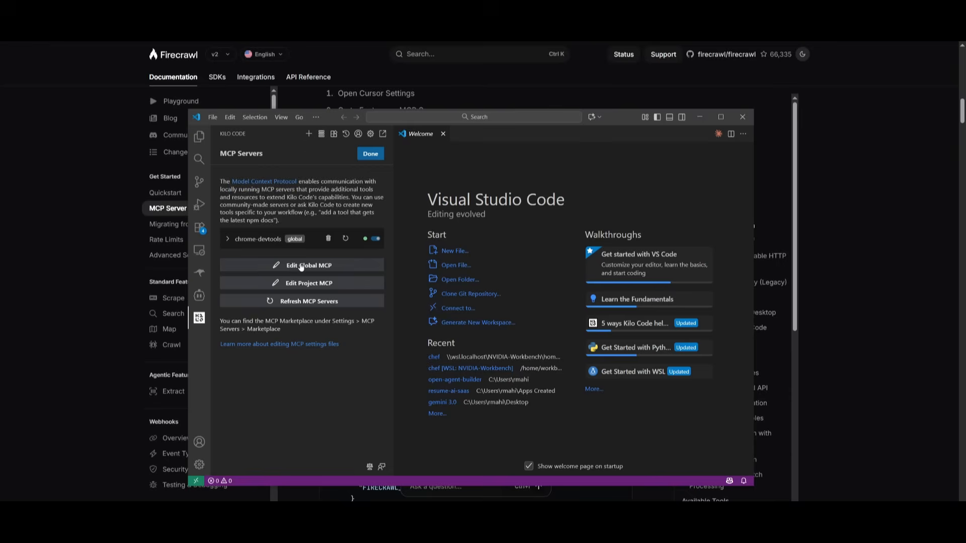
left_click(309, 265)
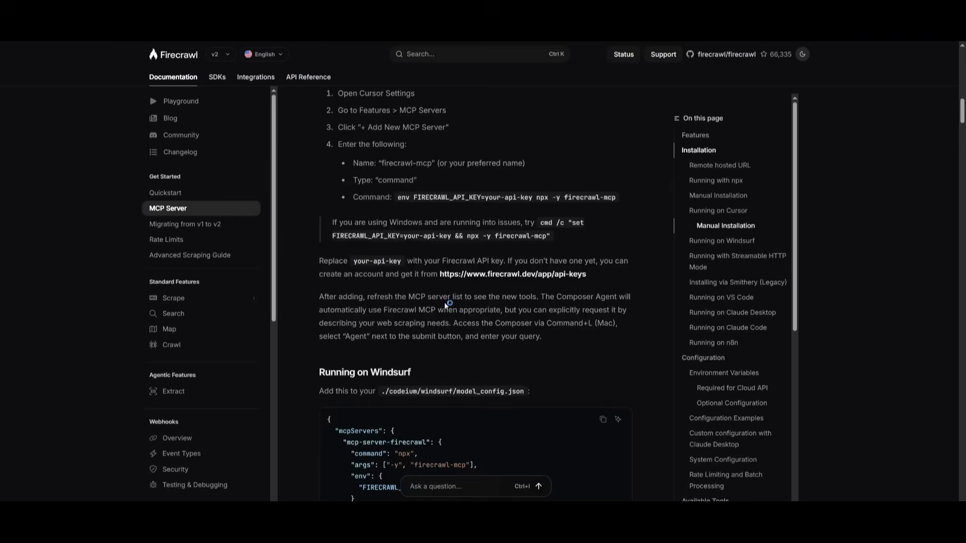
Scroll Firecrawl's MCP Server docs down to the Running on VS Code JSON block
scroll("down", 3)
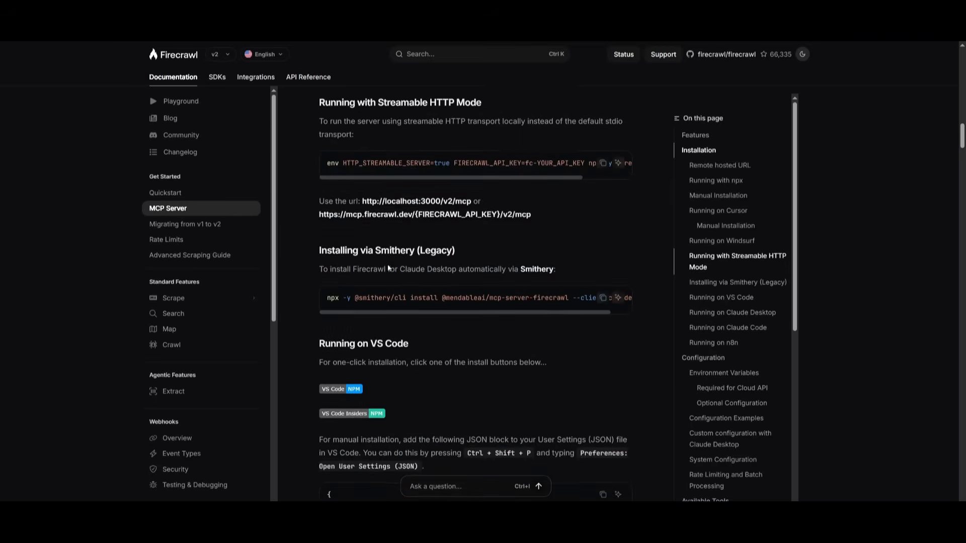
scroll("down", 3)
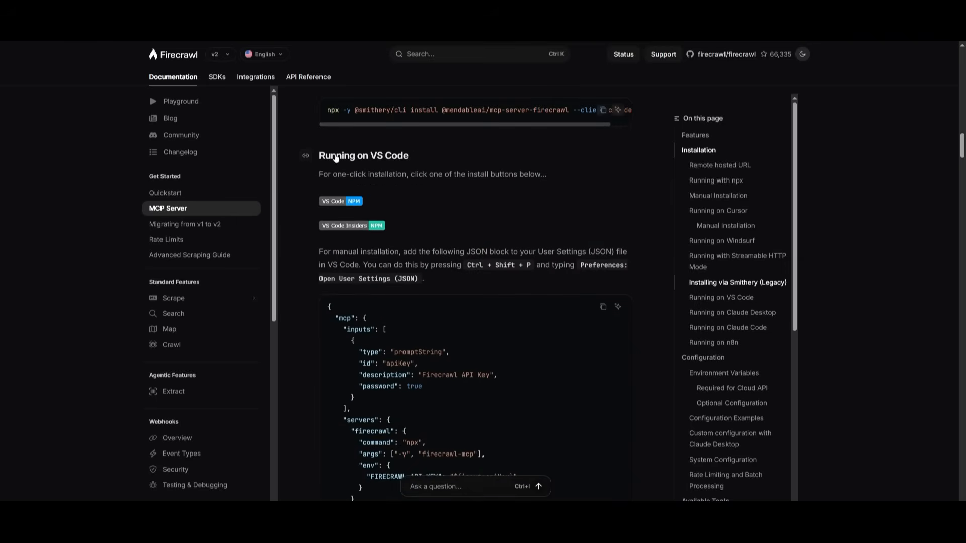
scroll("down", 3)
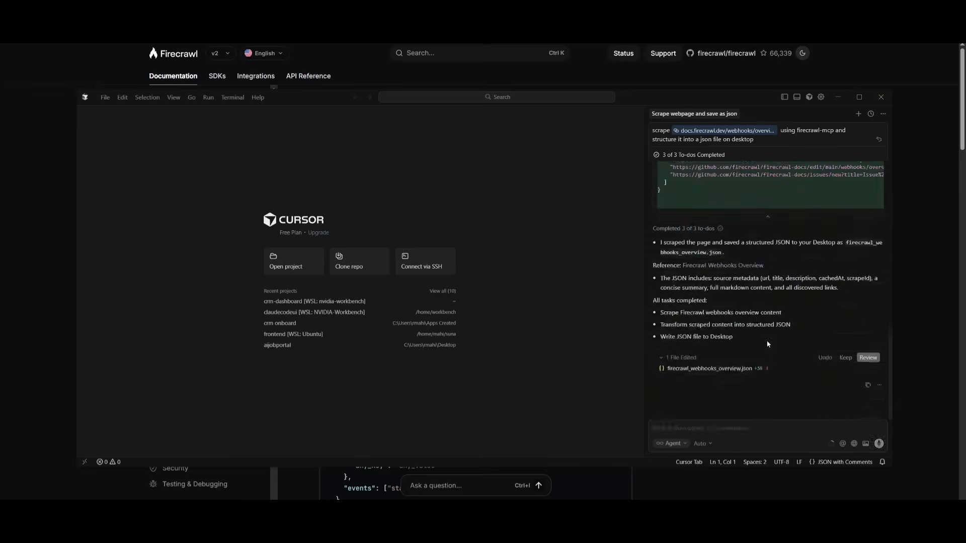
Review the generated firecrawl_webhooks_overview.json with its metadata, summary, markdown and links
left_click(867, 367)
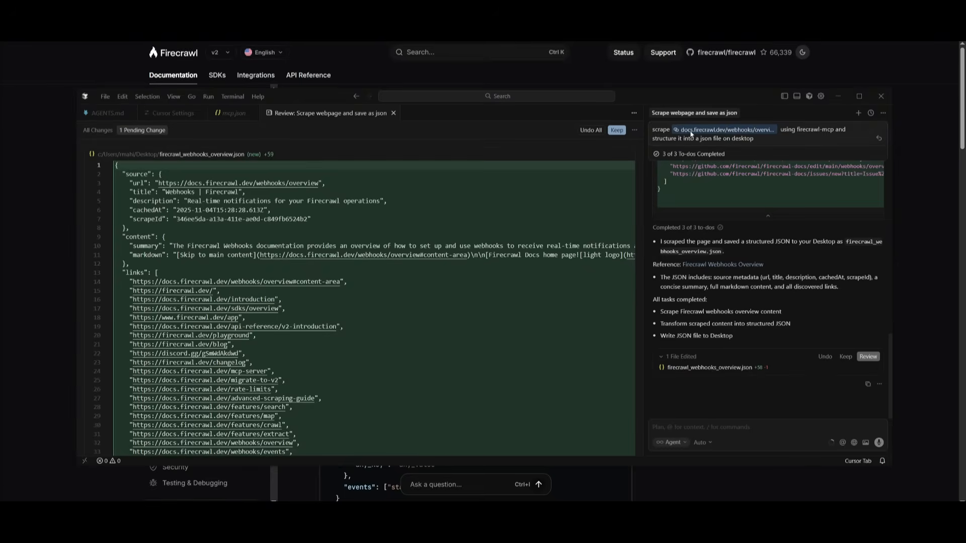
mouse_move(709, 135)
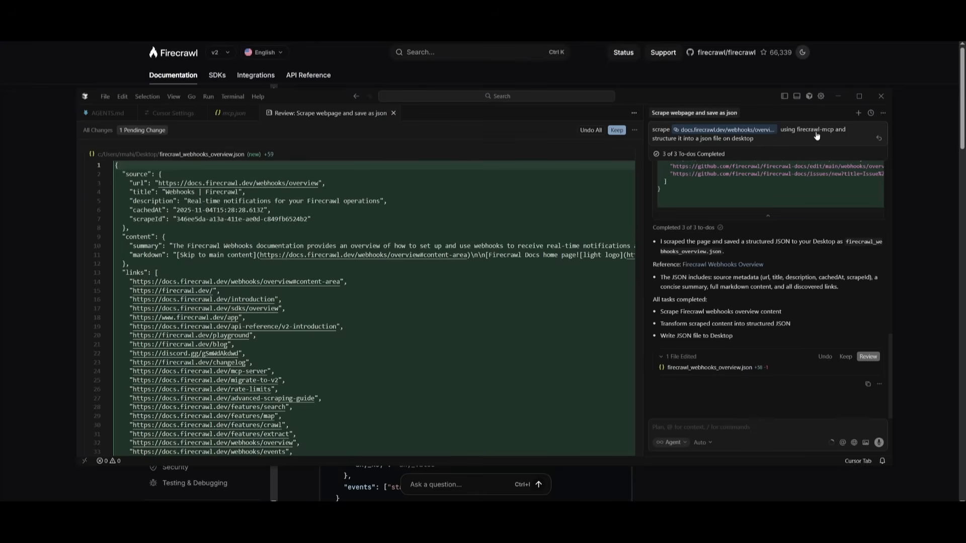
mouse_move(662, 142)
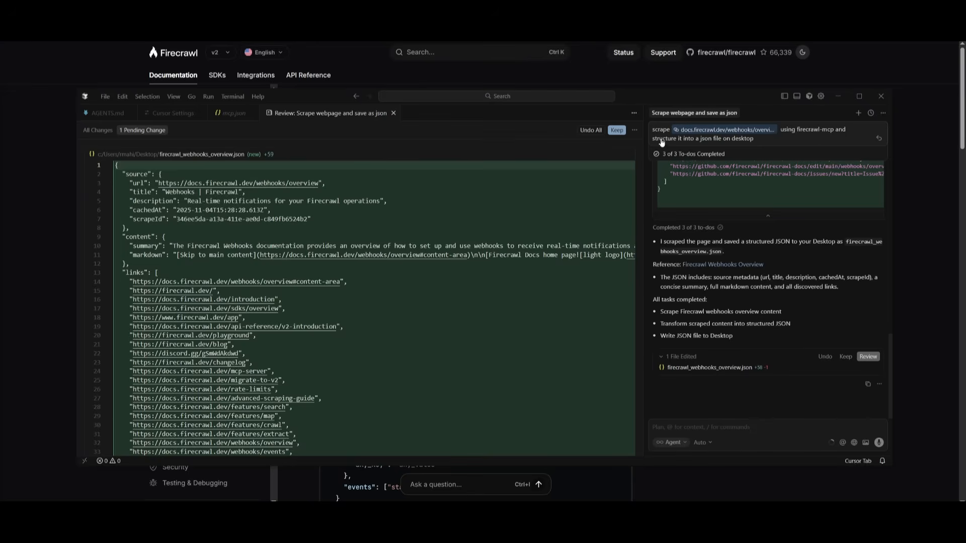
mouse_move(688, 140)
type("generate an llms.txt from firecrawl.dev -- short version")
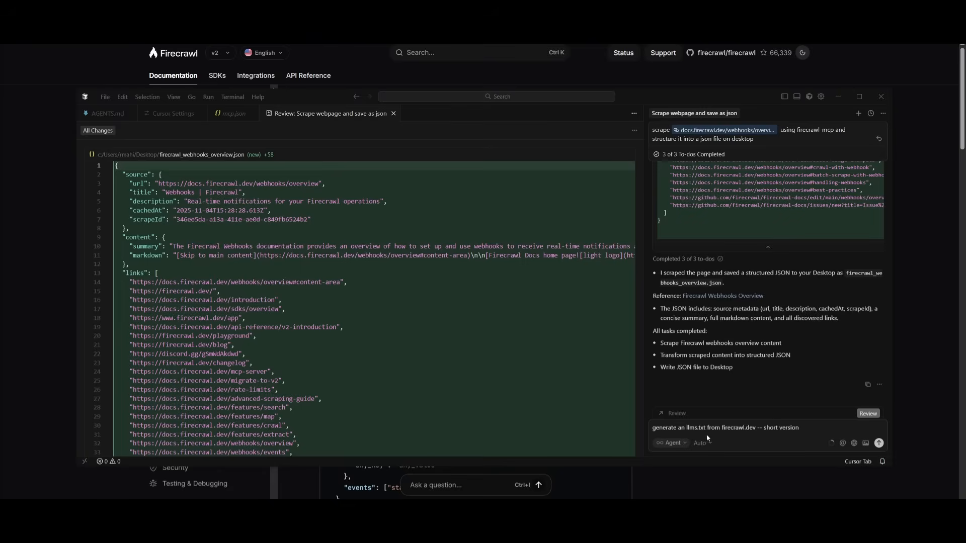
mouse_move(705, 437)
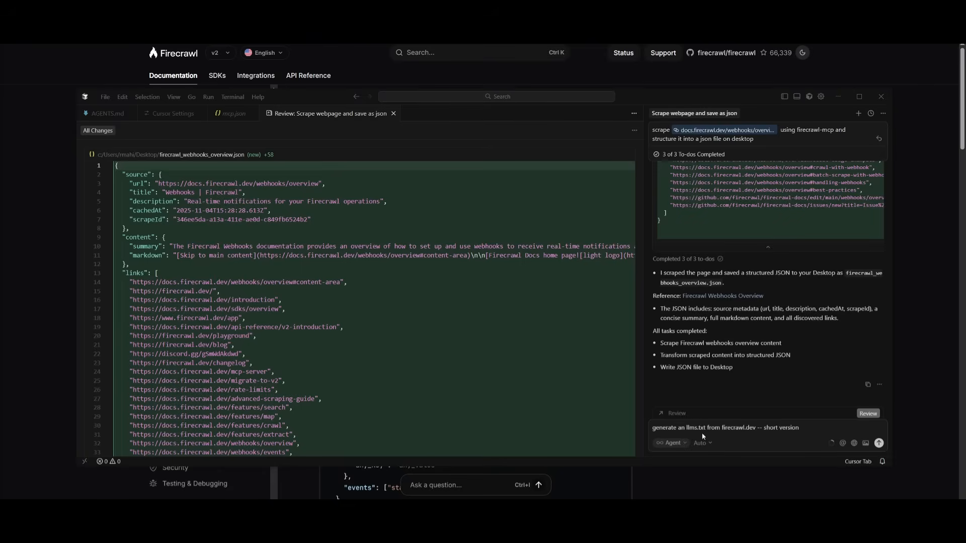
Request a short llms.txt from firecrawl.dev and keep the generated Desktop file
left_click(804, 428)
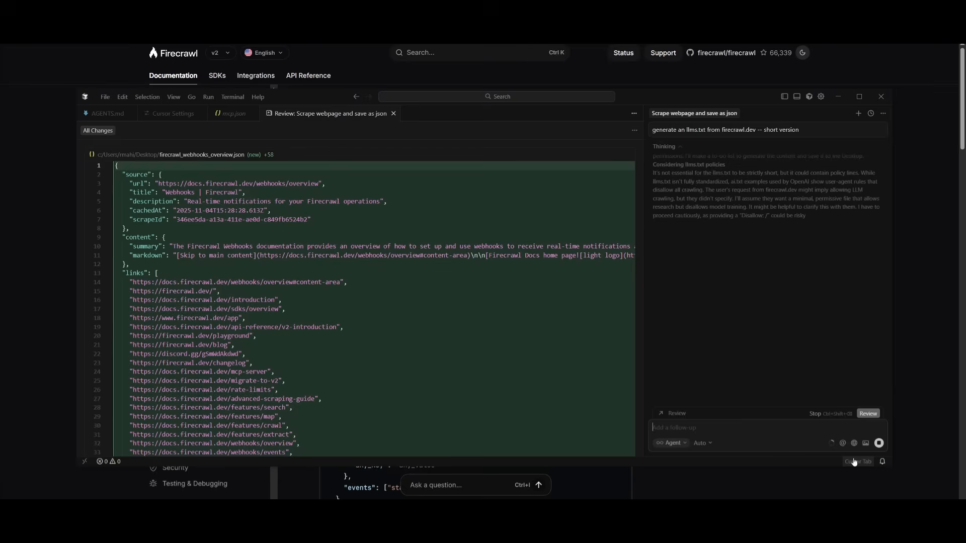
mouse_move(866, 445)
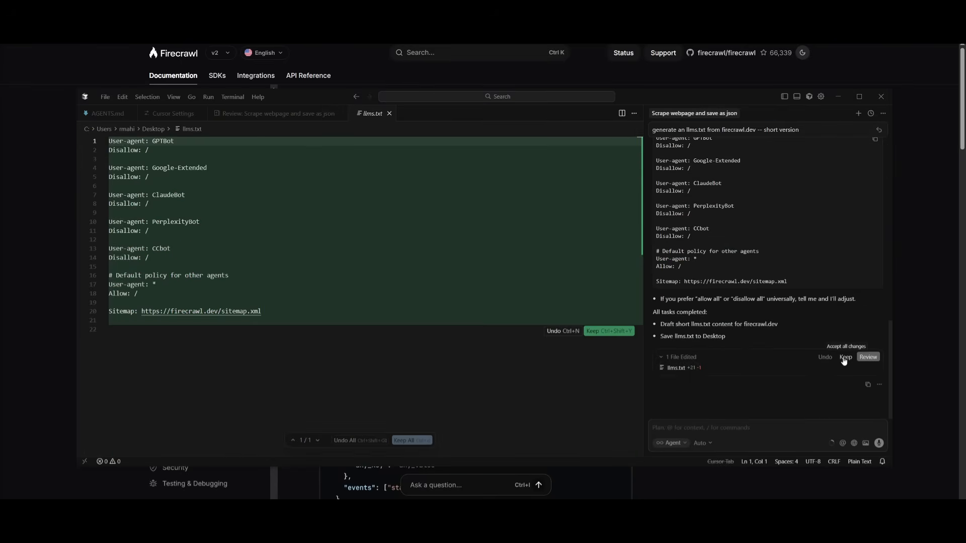
left_click(845, 357)
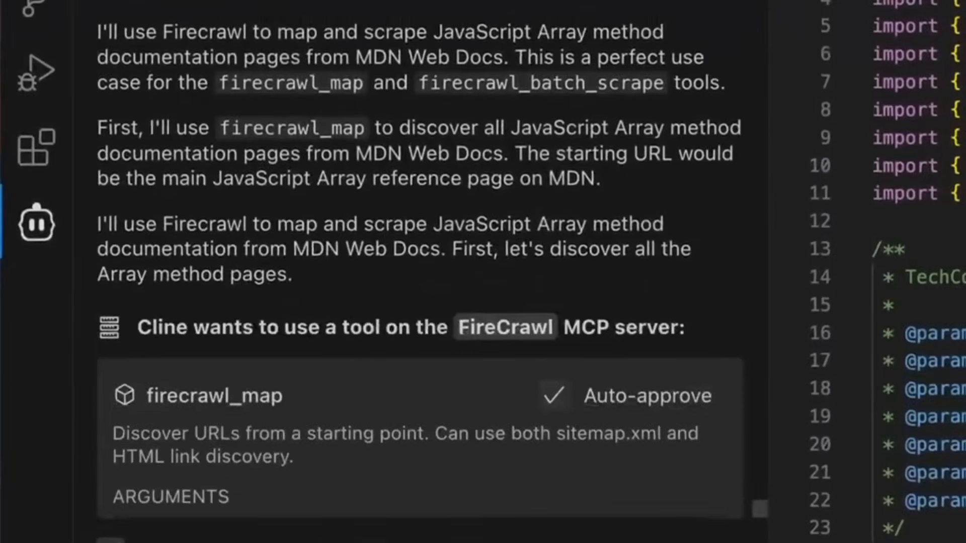
scroll("down", 3)
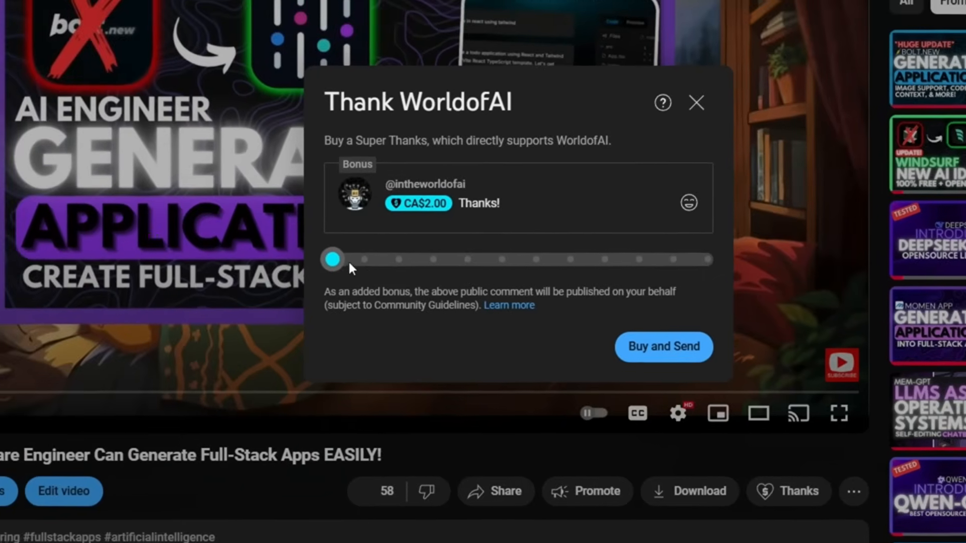
Raise the Super Thanks amount to CA$400, then join the WorldofAI channel
left_click_drag(332, 259, 489, 270)
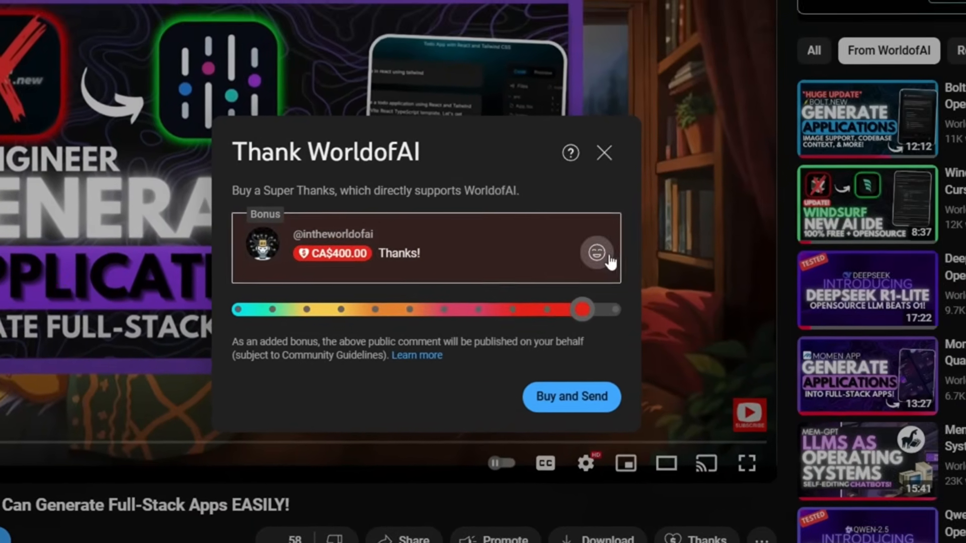
left_click(603, 153)
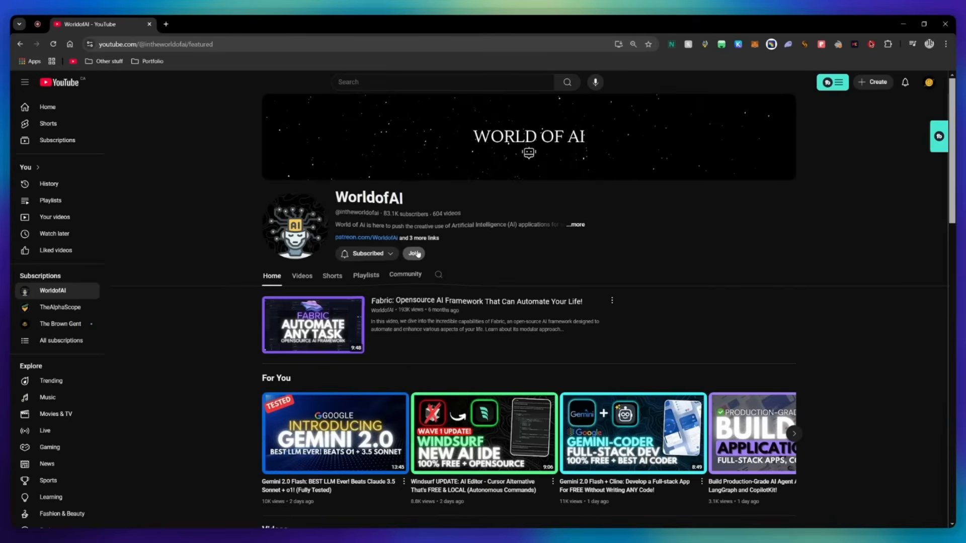
left_click(413, 254)
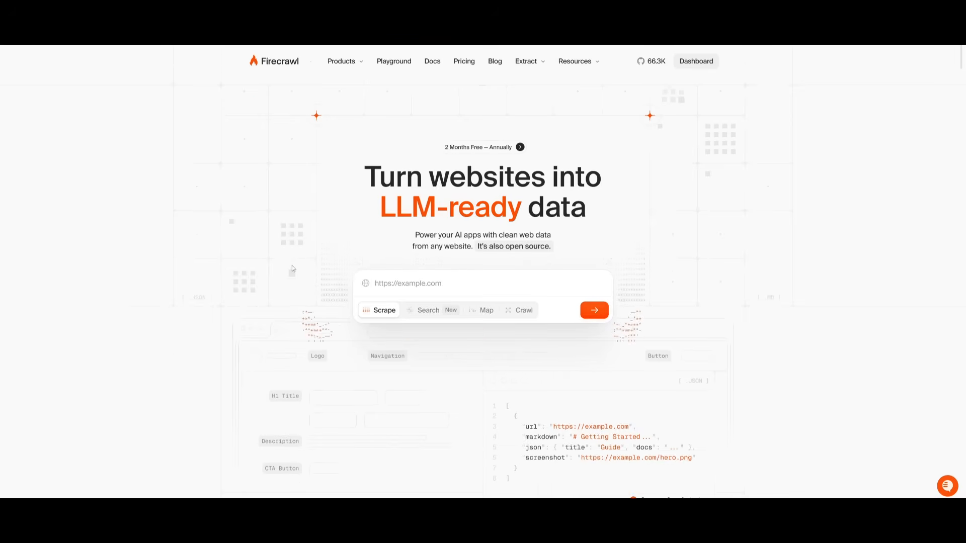
scroll("down", 3)
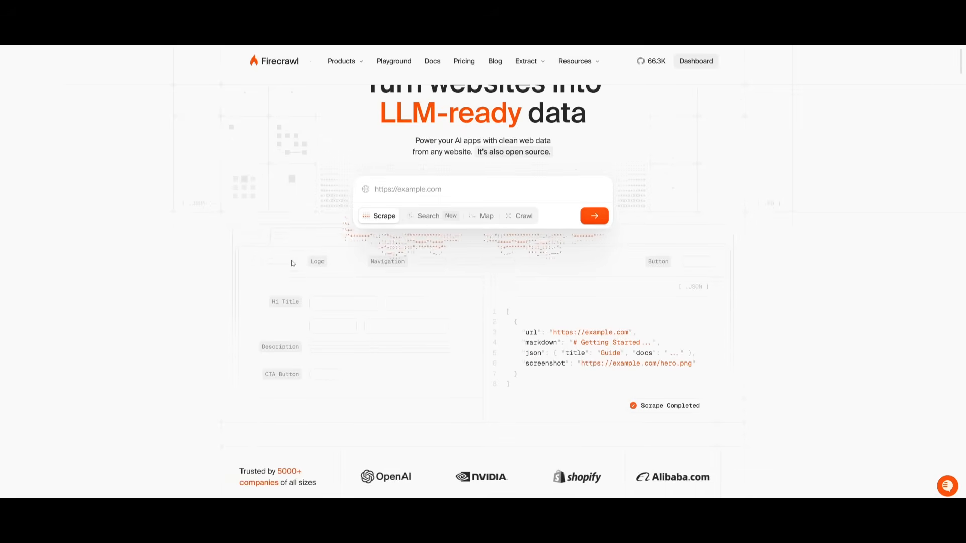
scroll("down", 3)
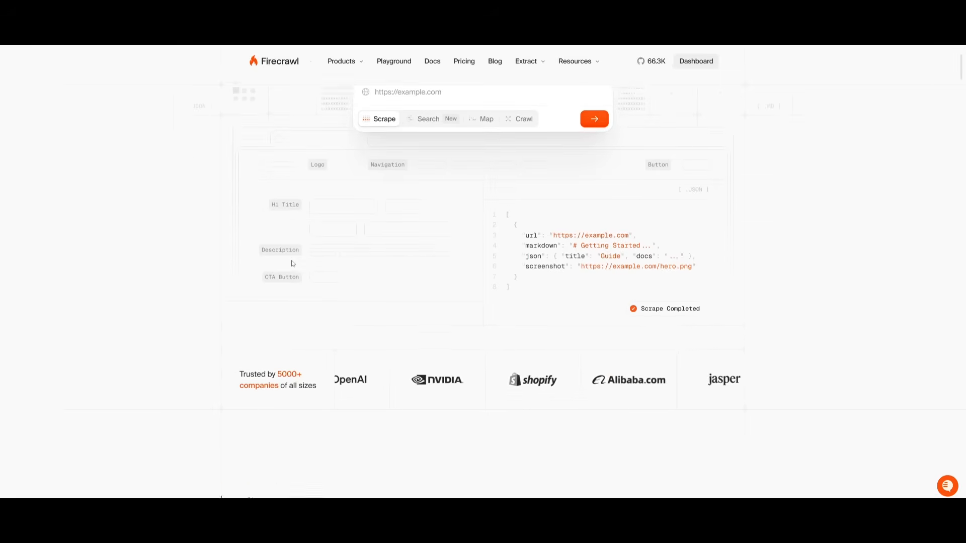
scroll("down", 3)
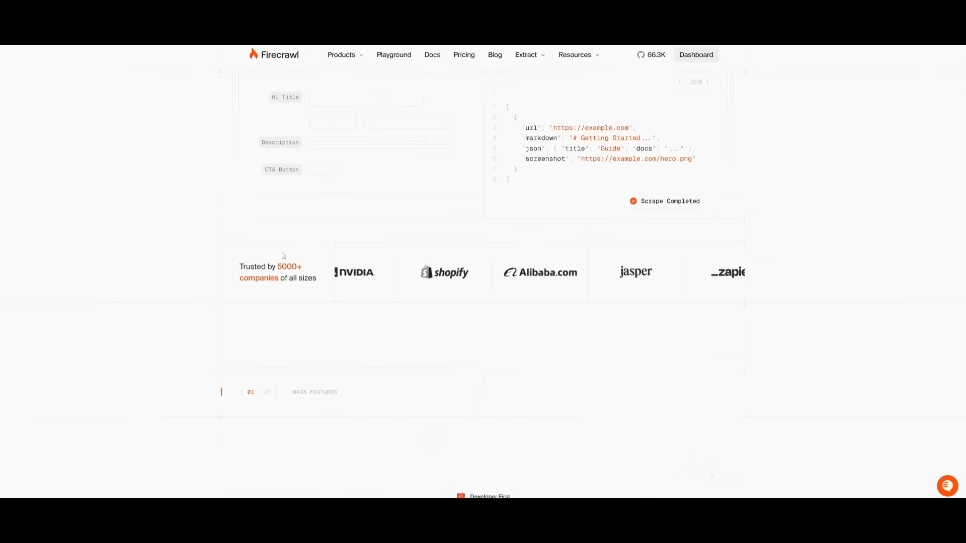
scroll("down", 3)
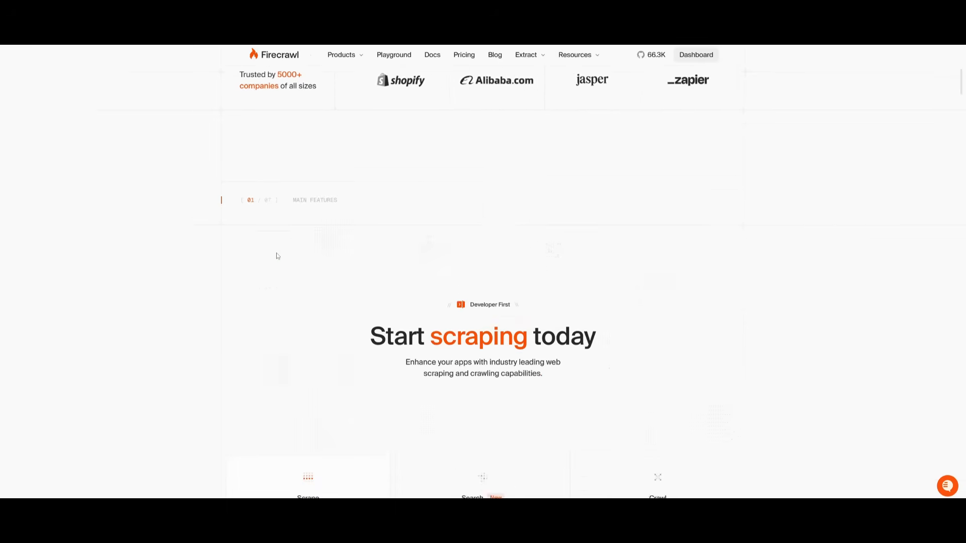
scroll("down", 3)
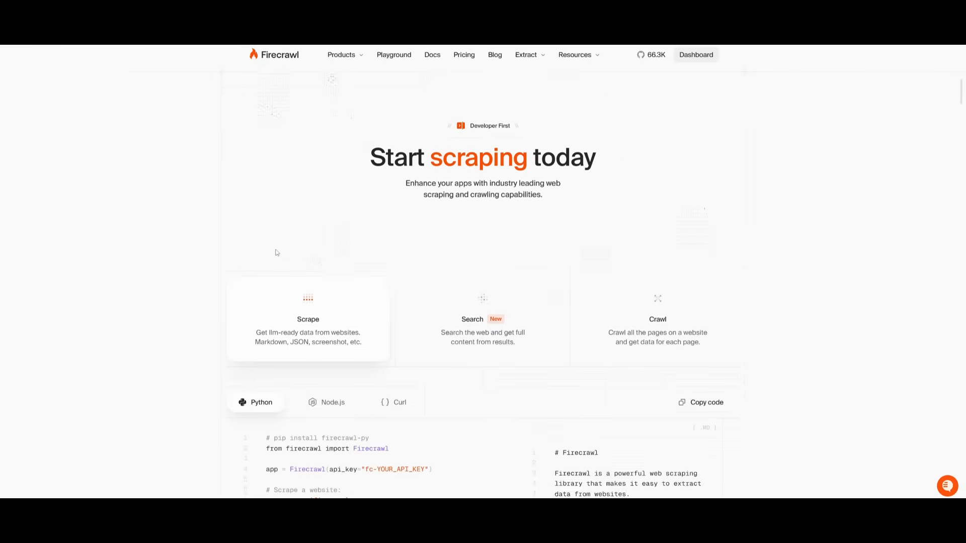
scroll("down", 3)
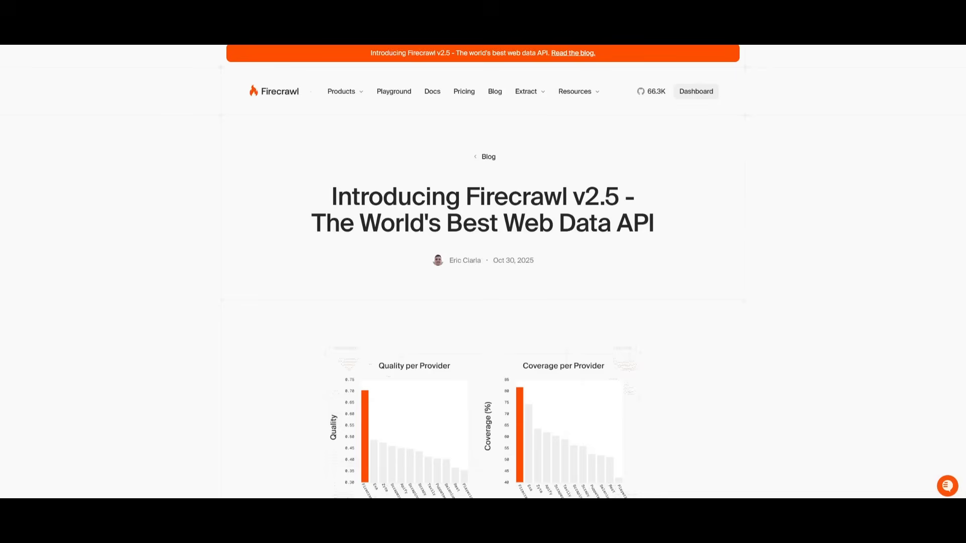
mouse_move(527, 320)
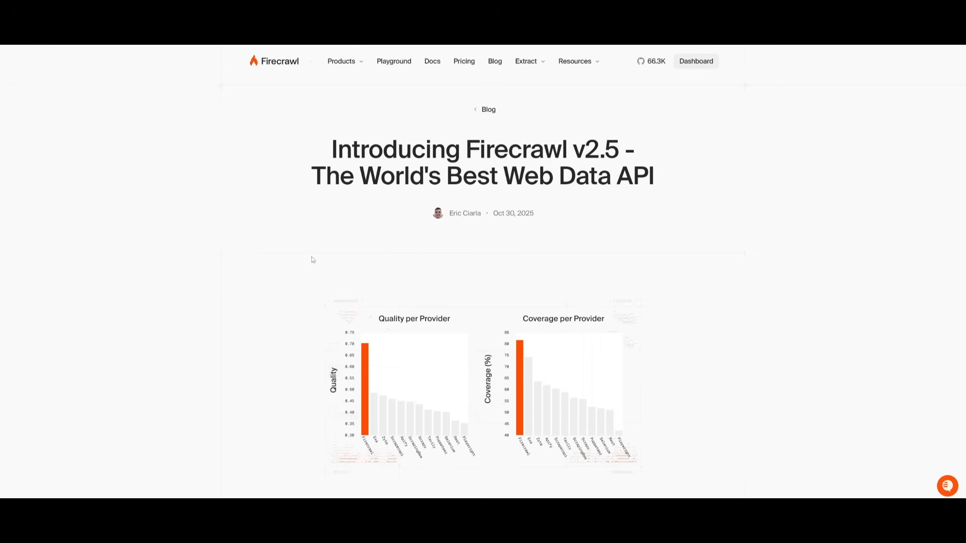
mouse_move(307, 308)
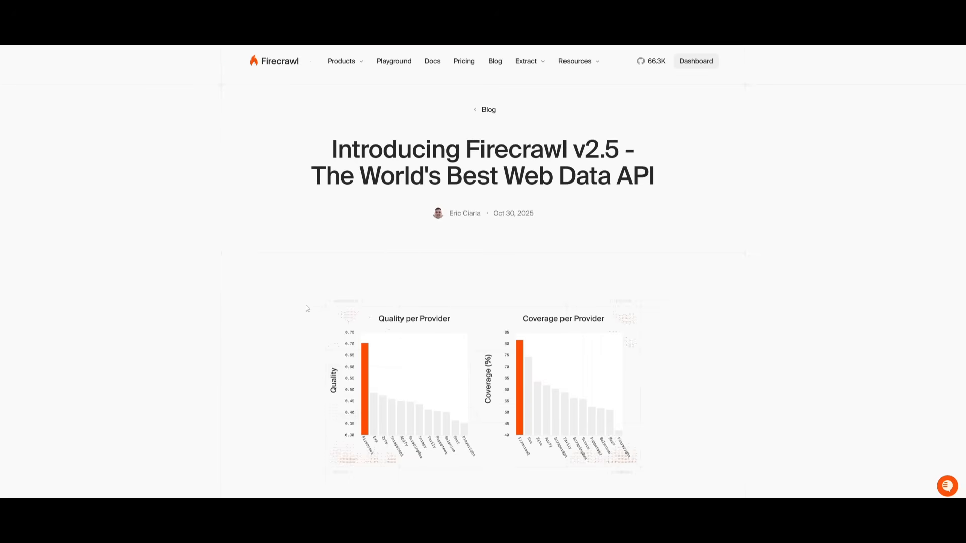
scroll("down", 3)
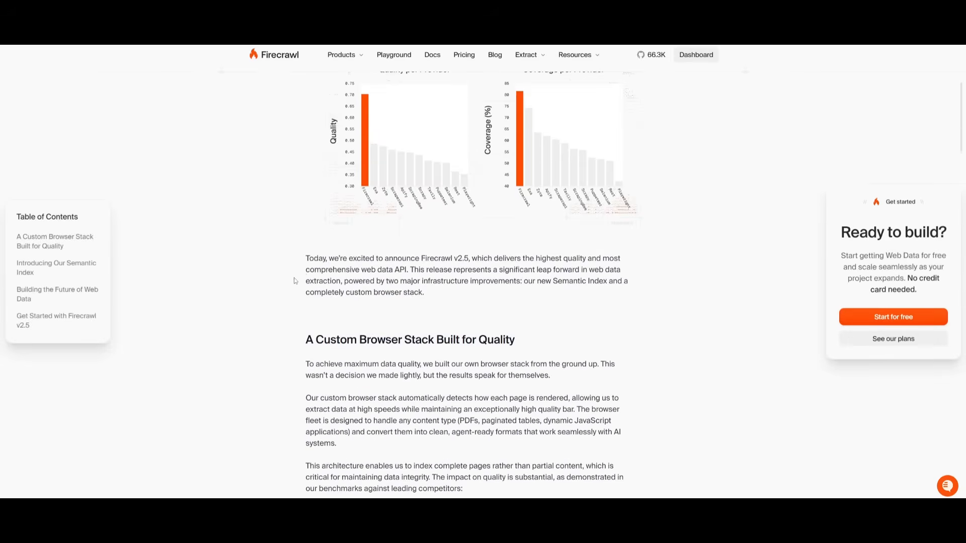
scroll("down", 3)
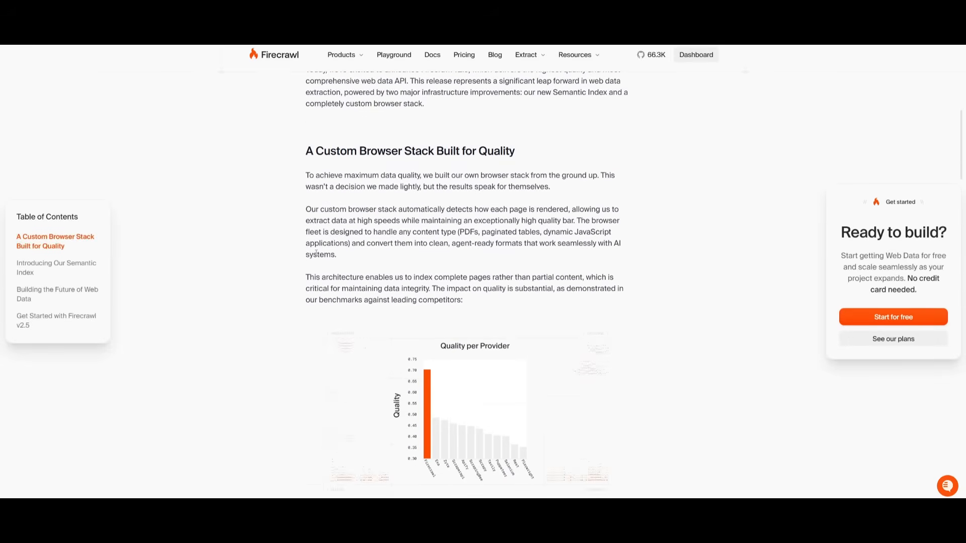
scroll("down", 3)
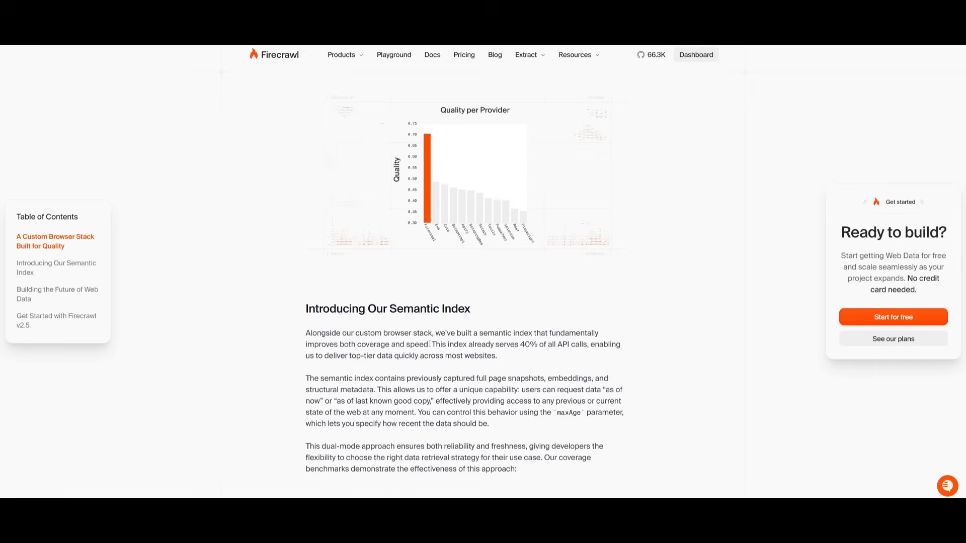
mouse_move(429, 323)
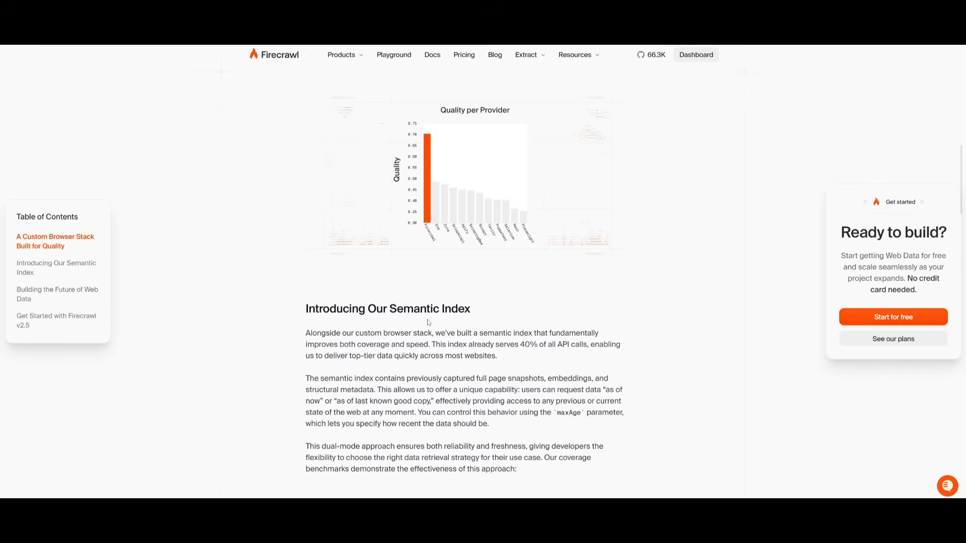
scroll("down", 3)
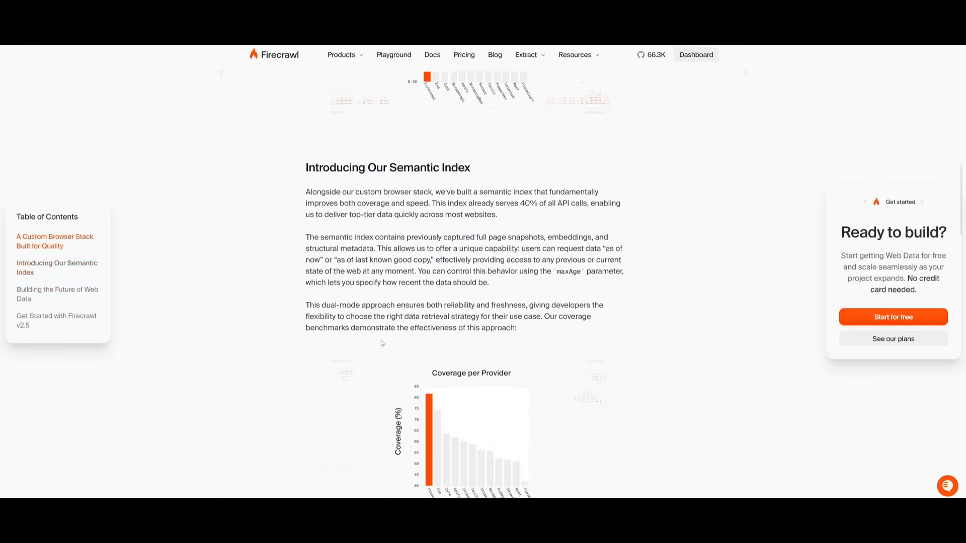
scroll("down", 3)
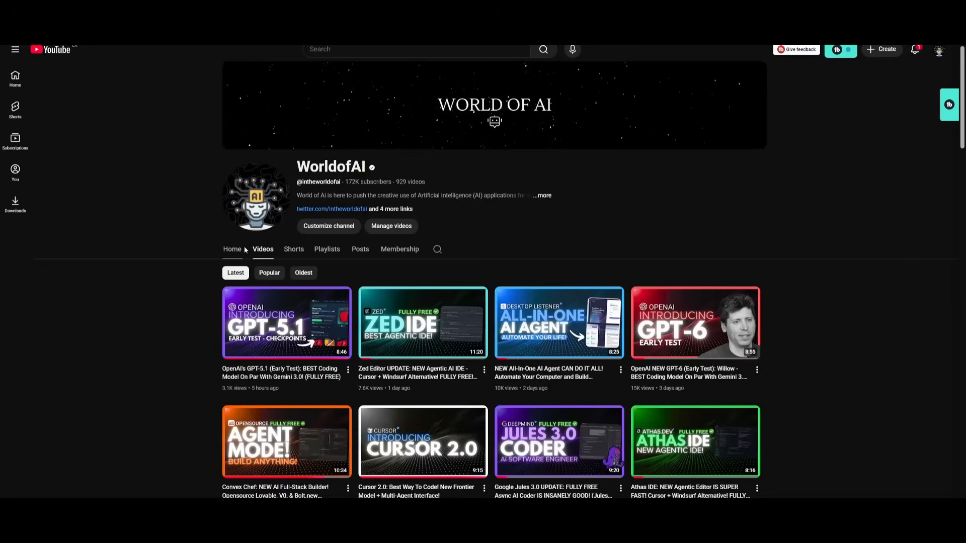
mouse_move(544, 231)
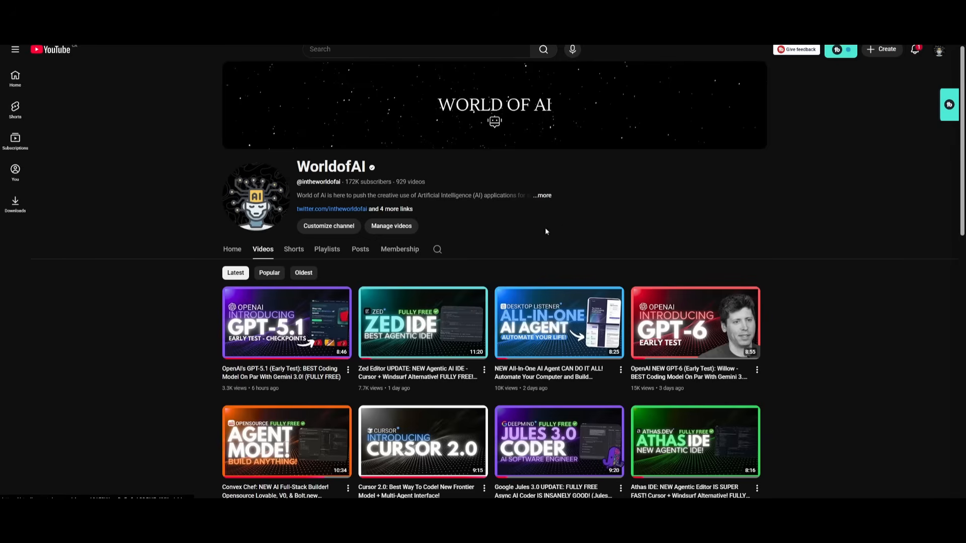
scroll("down", 3)
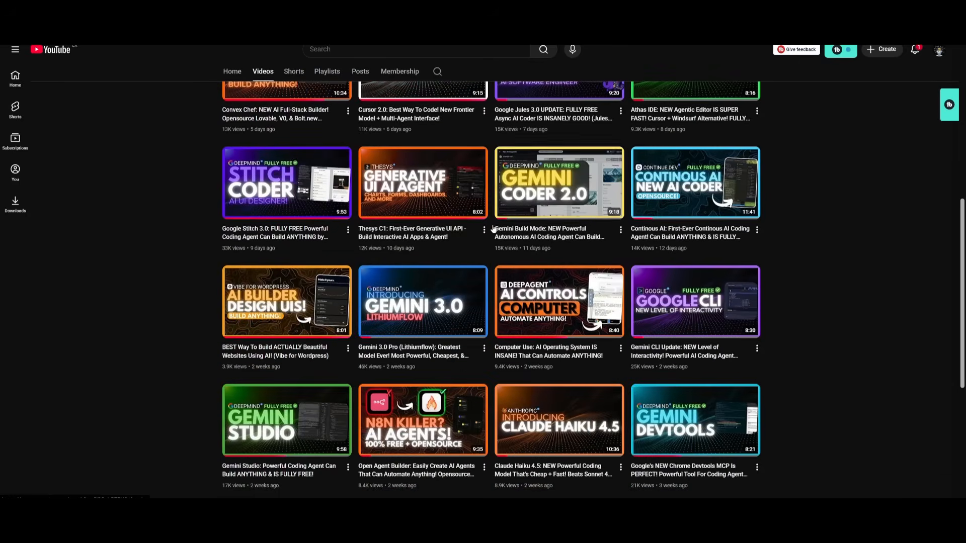
scroll("down", 3)
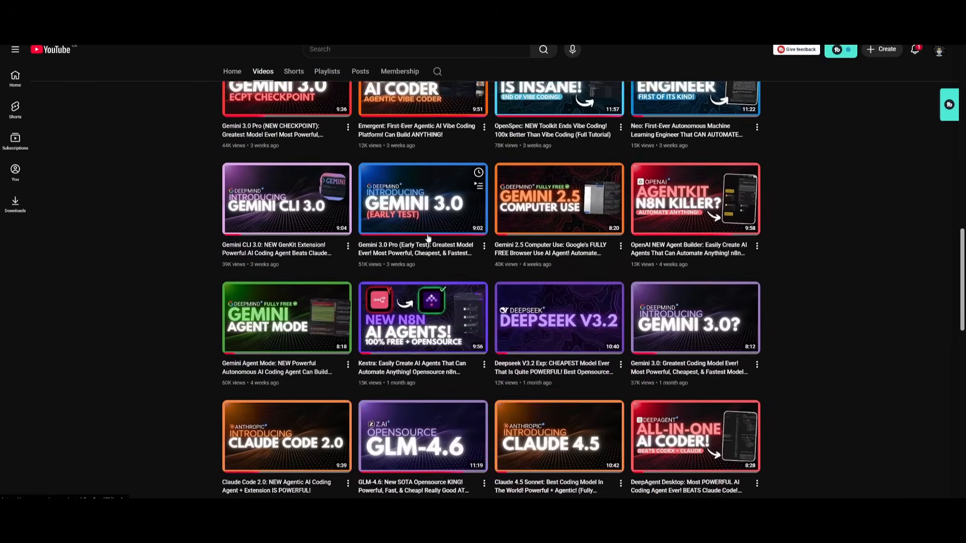
scroll("down", 3)
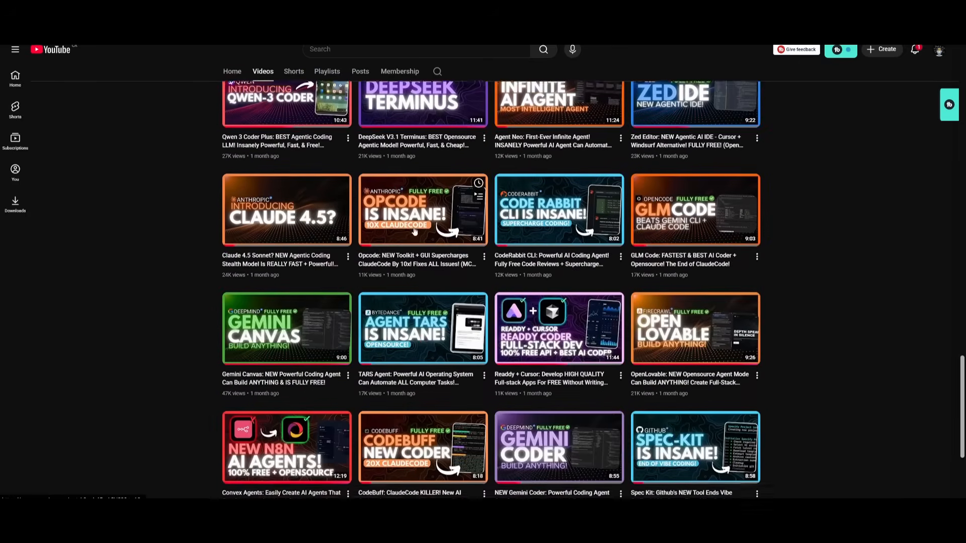
scroll("down", 3)
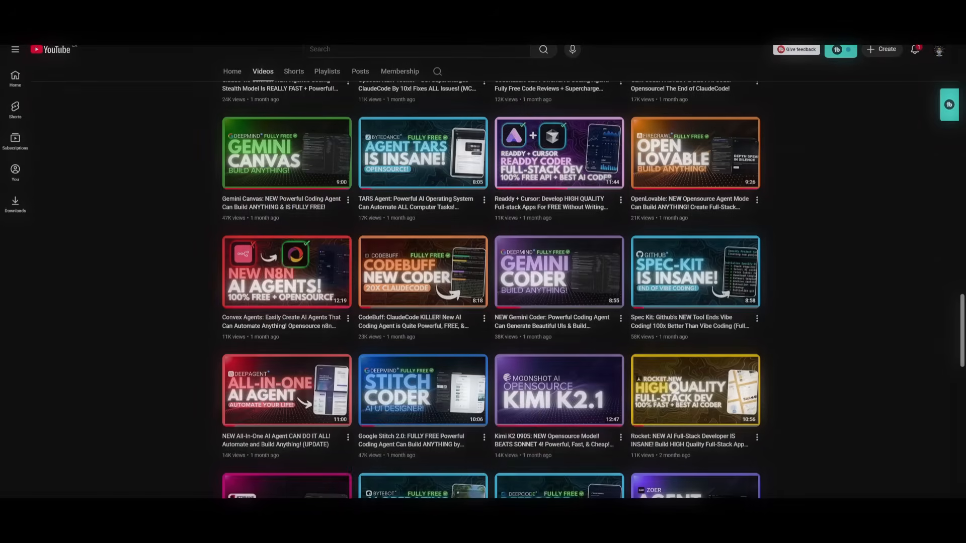